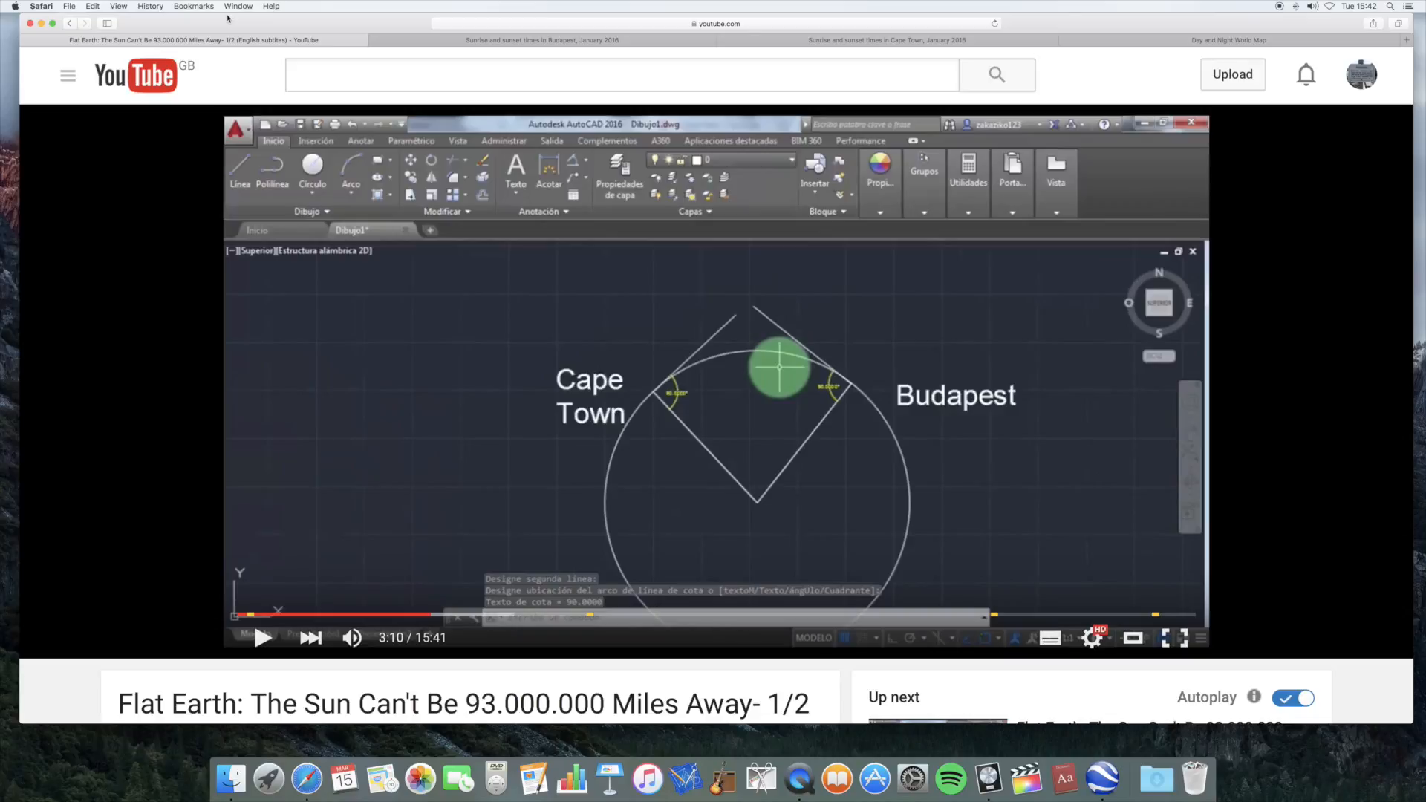
mouse_move(1024, 28)
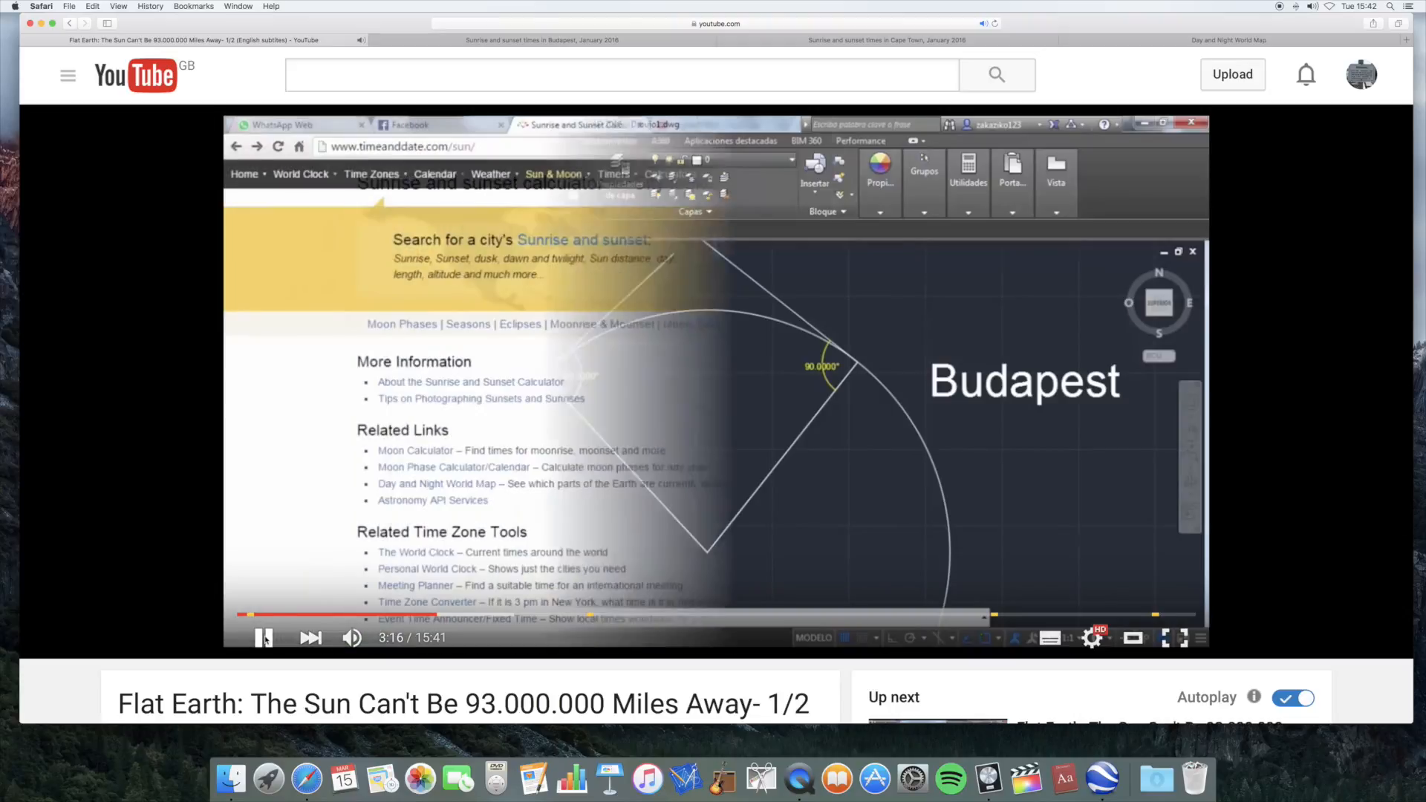
Pause the YouTube video at 5:12 on the caption about where the Budapest and Cape Town lines cross
type("Bud")
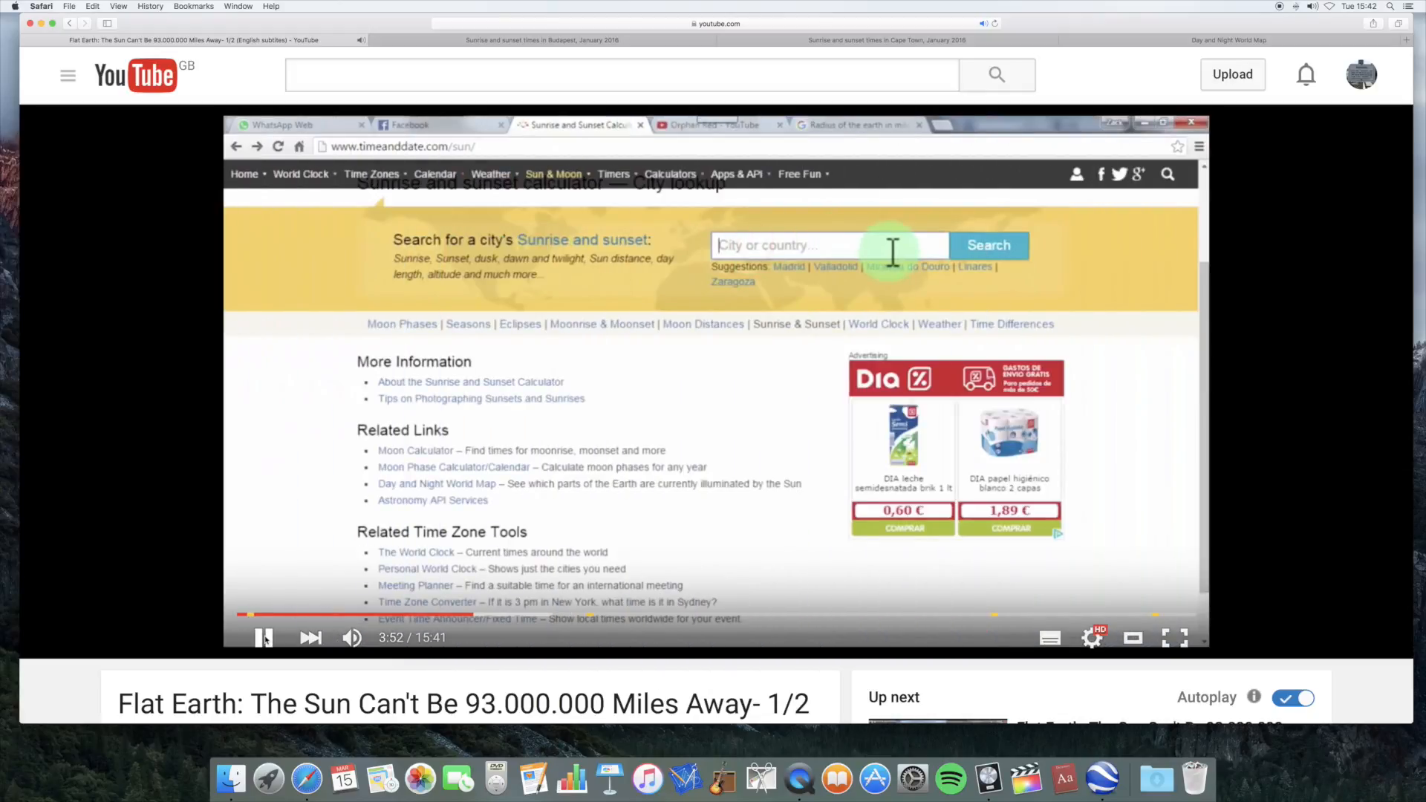
type("Cape Town")
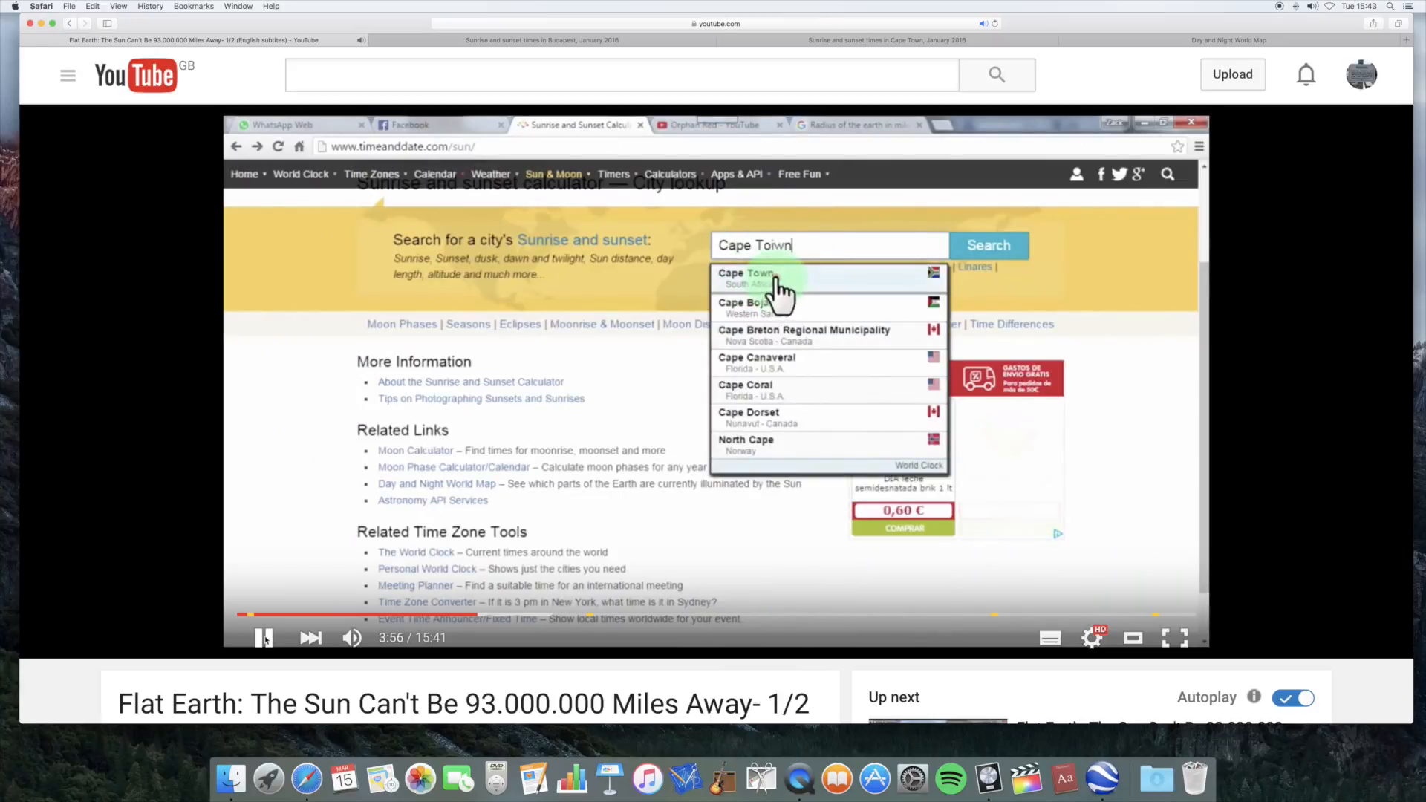
left_click(746, 278)
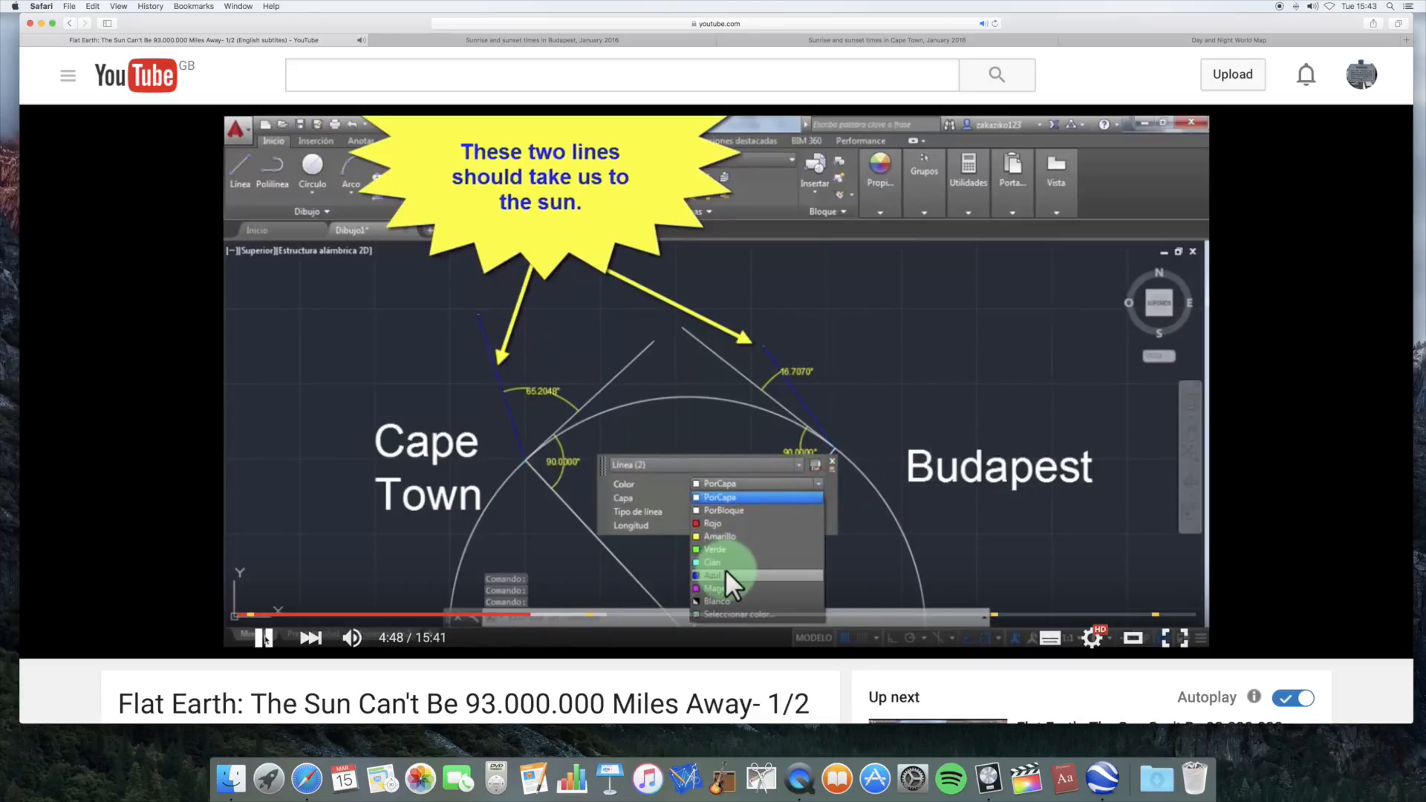
left_click(712, 524)
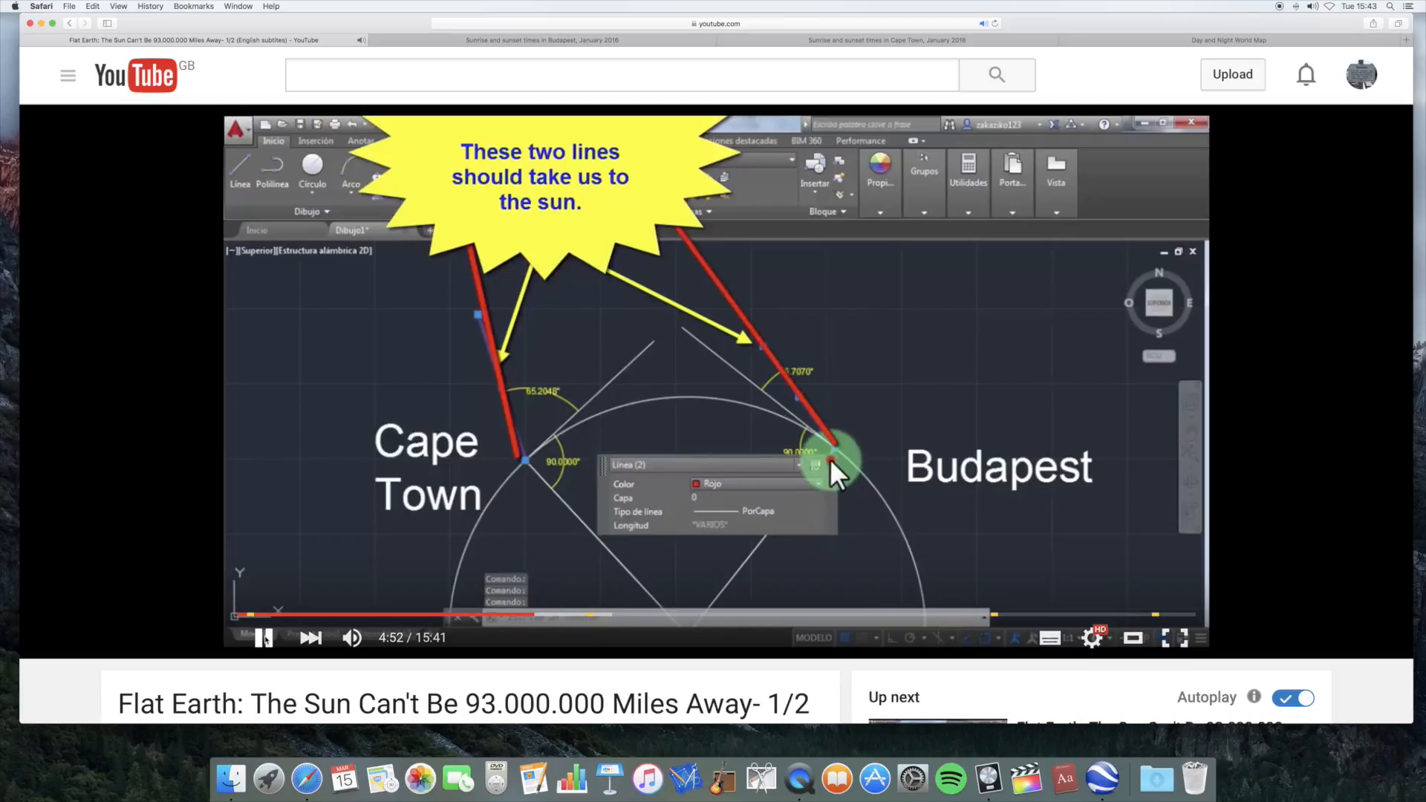
right_click(835, 473)
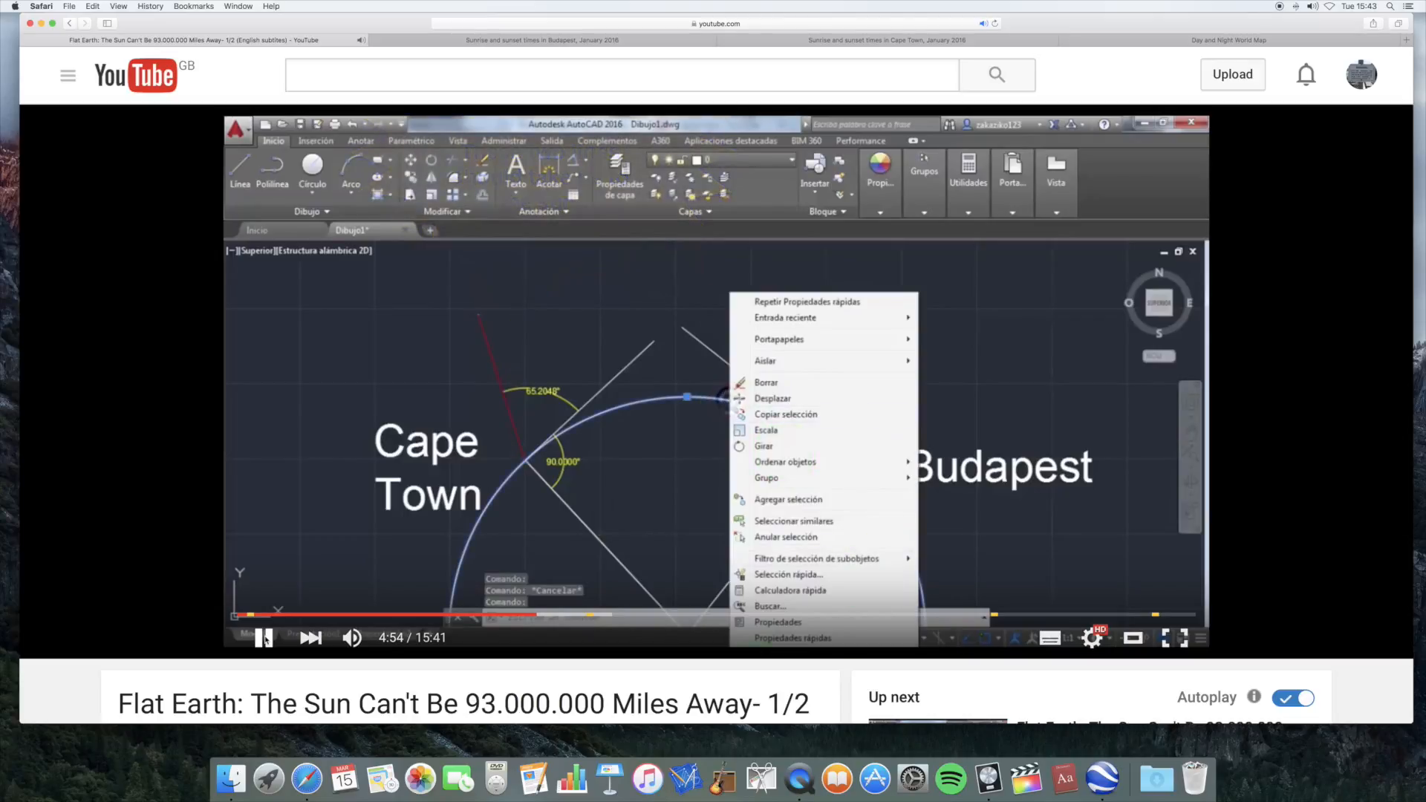
left_click(777, 622)
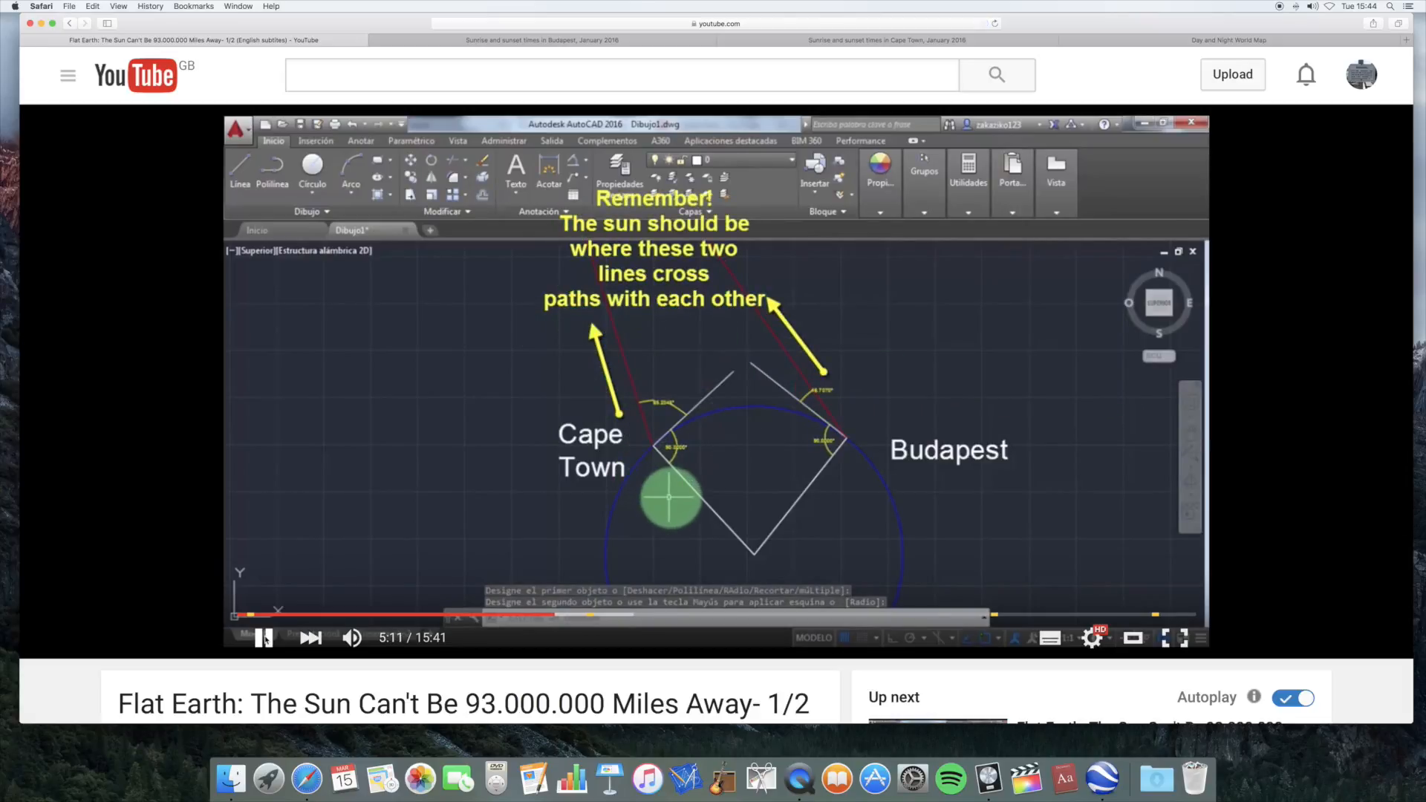
left_click(264, 637)
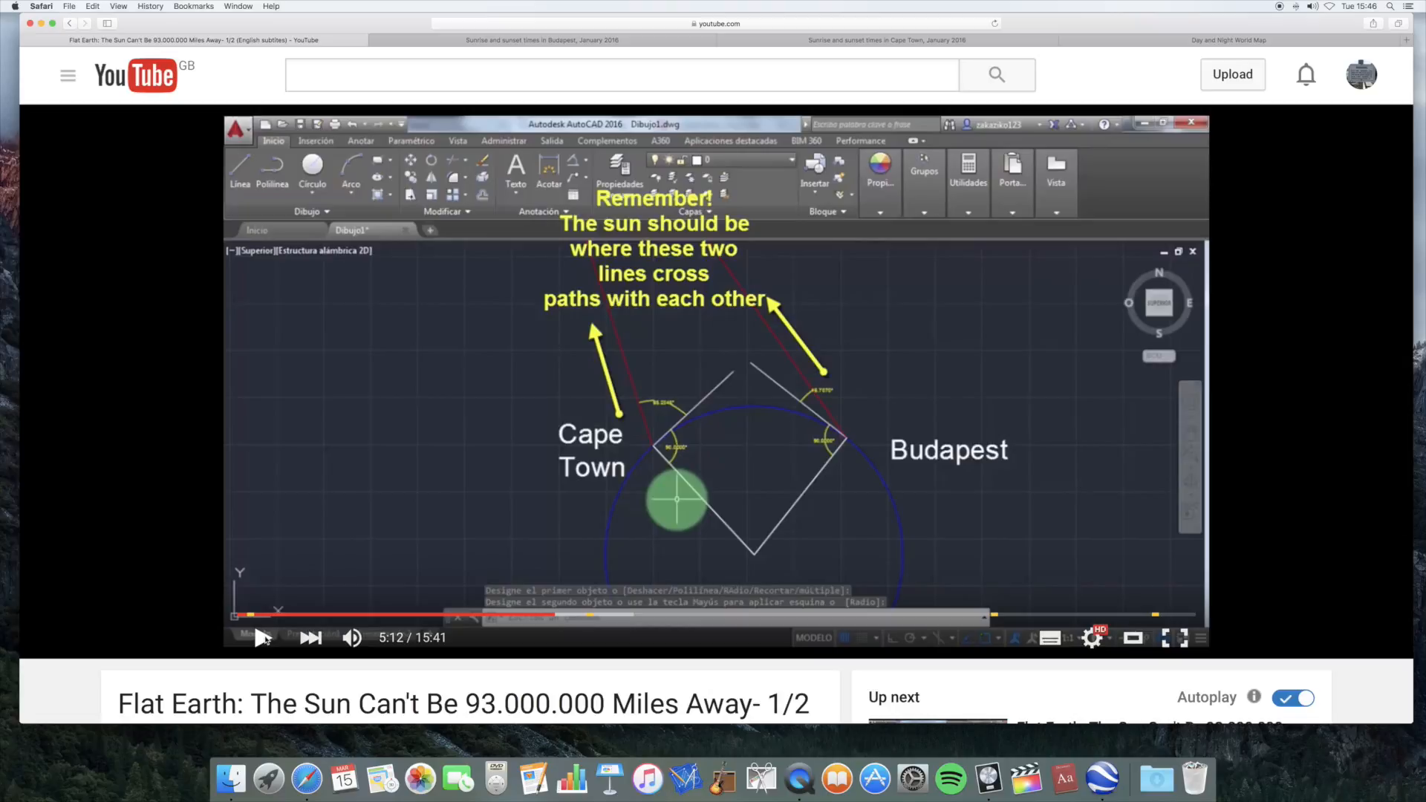
Move the Budapest 7 January sun icon to solar noon at 11:50, reading 20° altitude
scroll("down", 3)
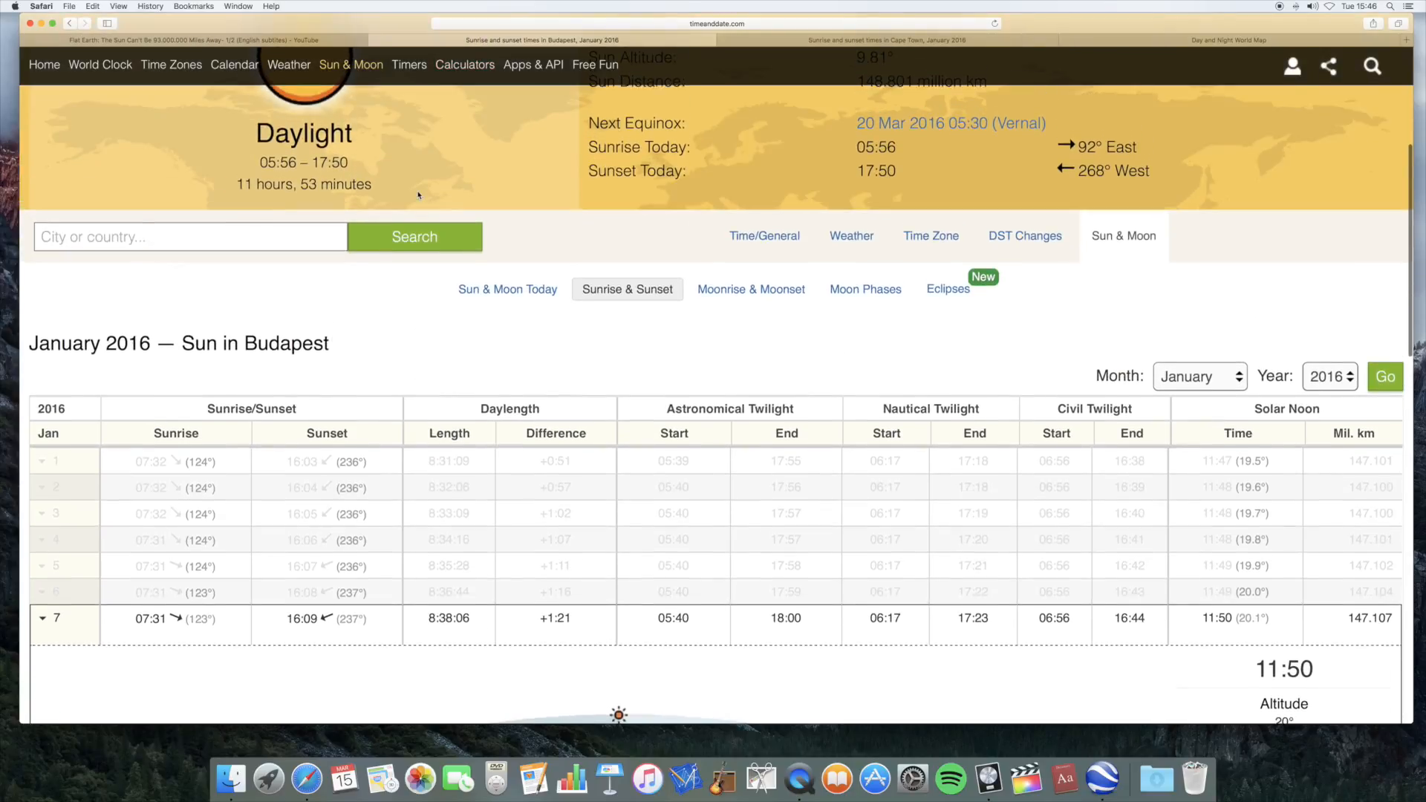
scroll("down", 3)
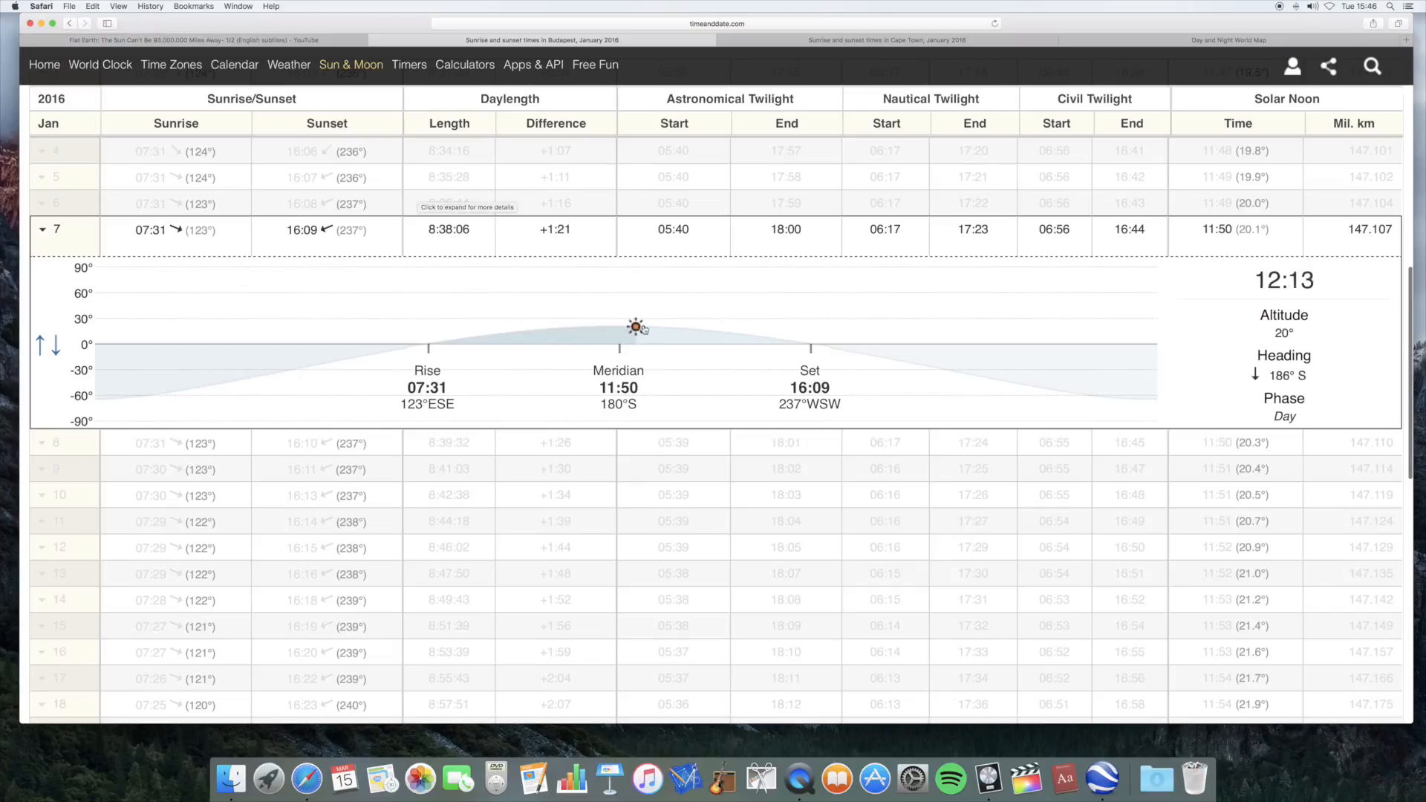
left_click_drag(638, 327, 677, 328)
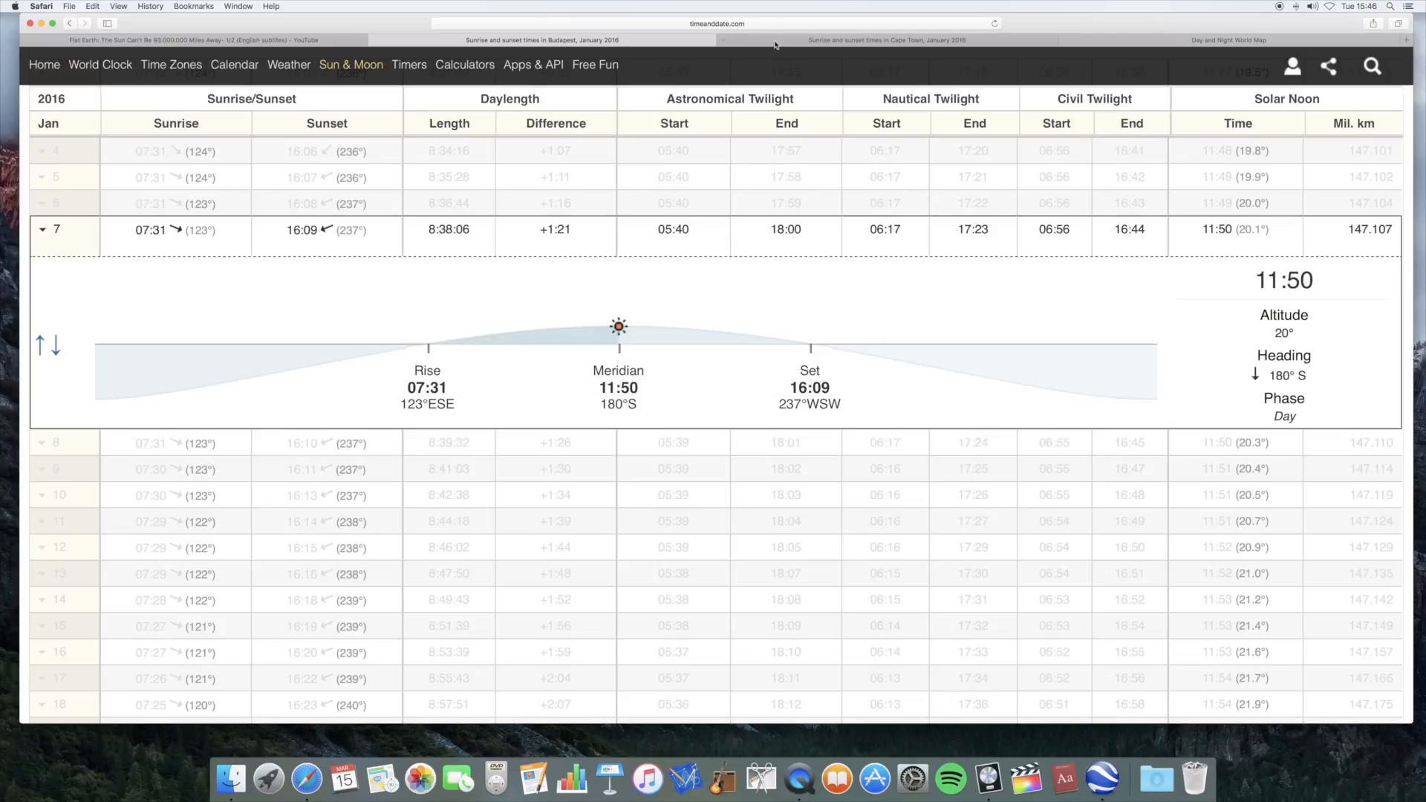
Show the Sun's zenith at 12:24 UTC on 7 January 2016: 22° 24' South, 4° 29' West
left_click(883, 39)
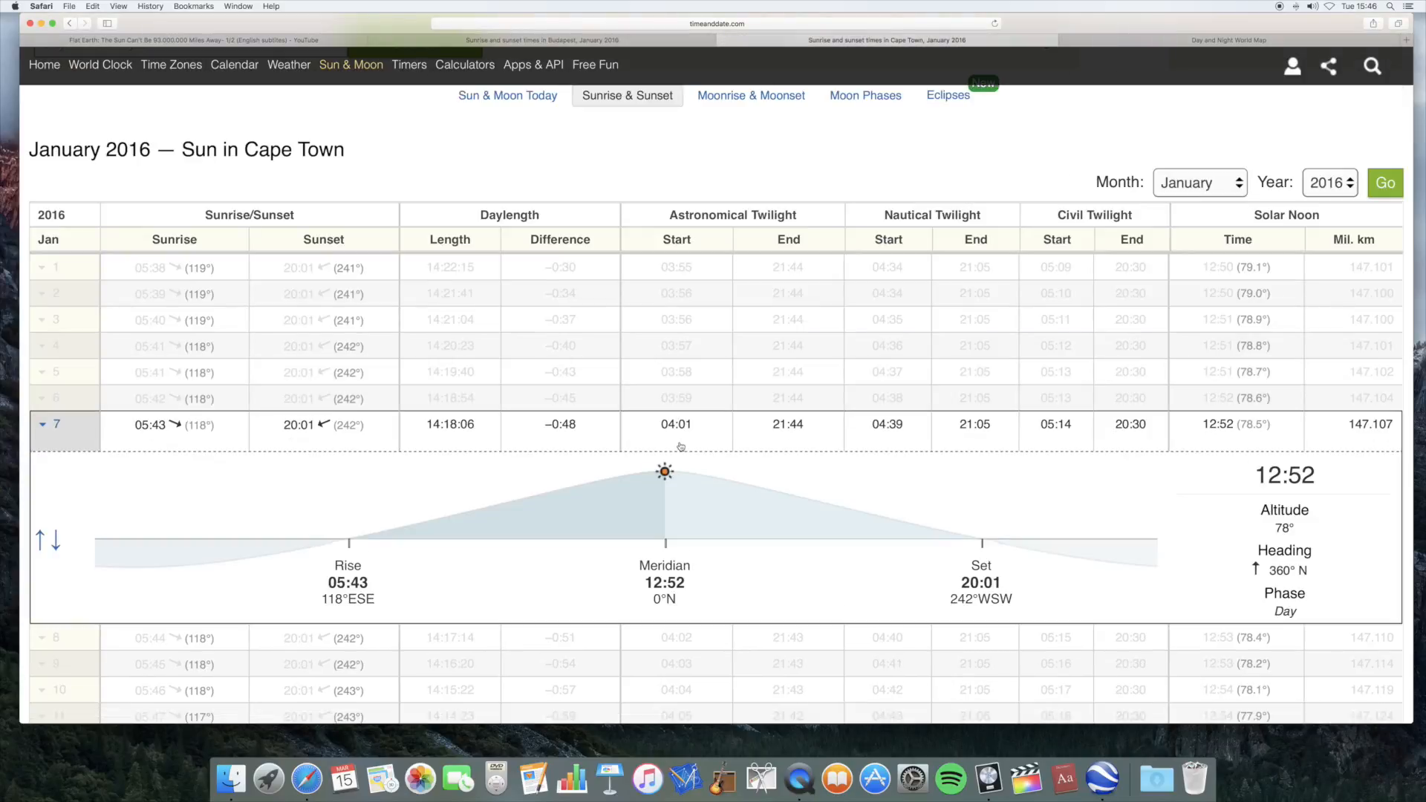
scroll("down", 3)
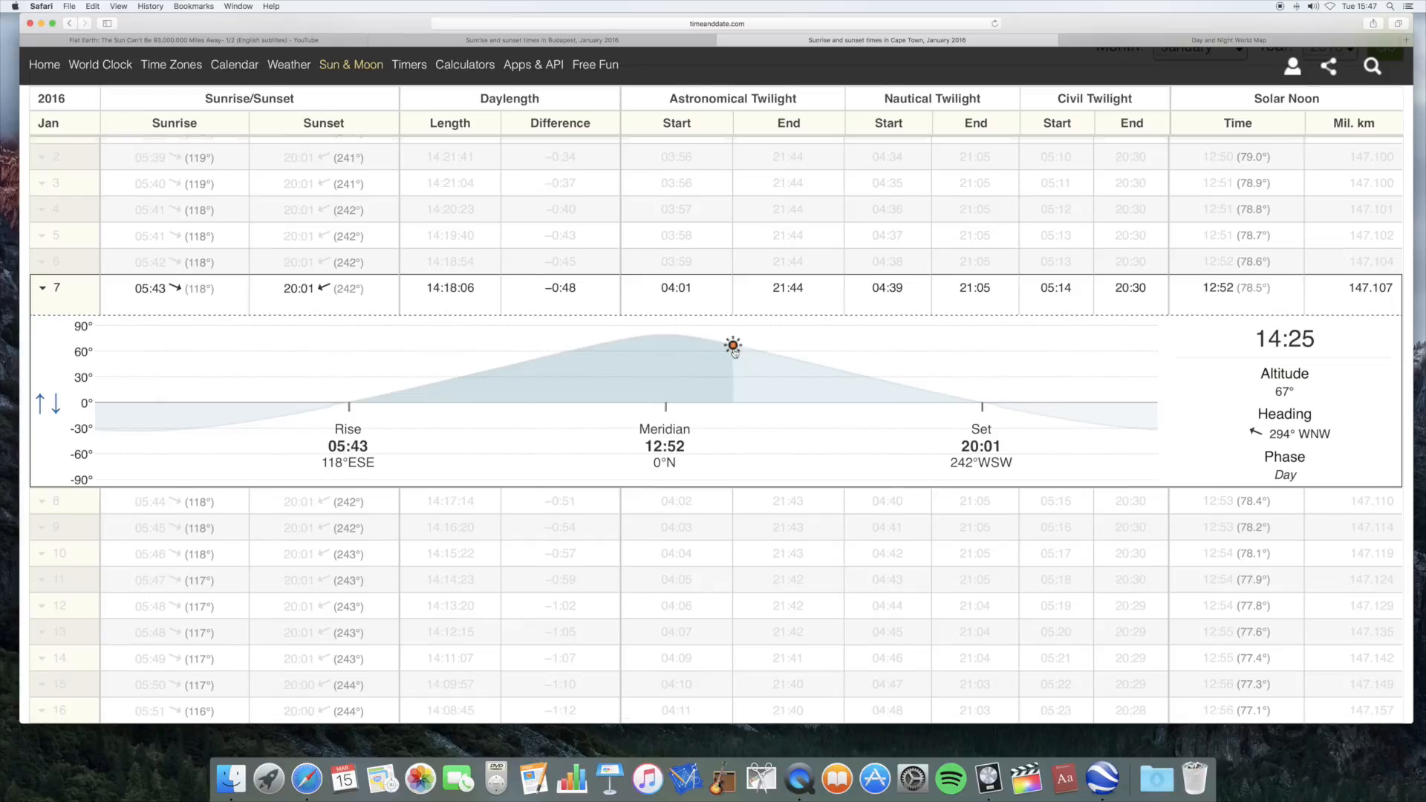
scroll("down", 3)
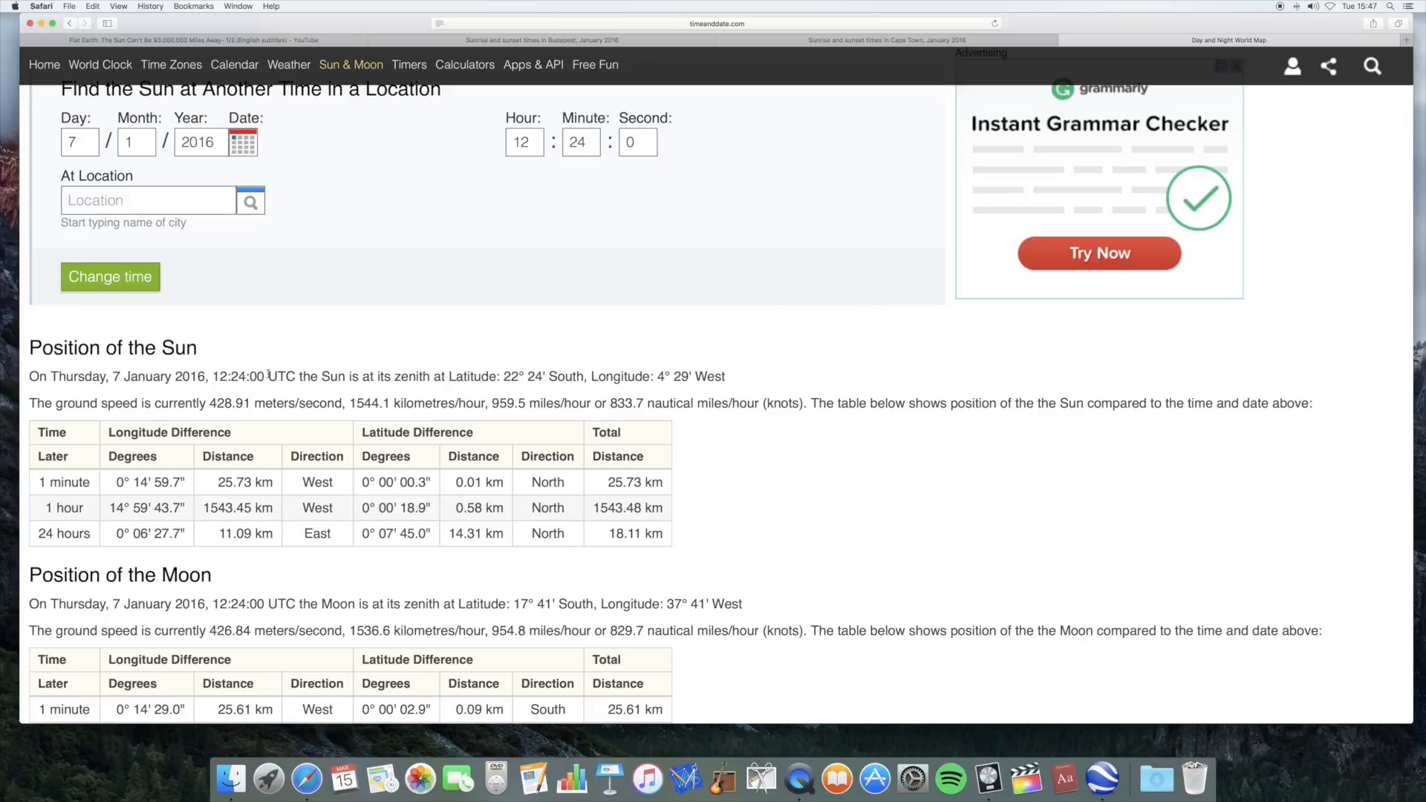
double_click(281, 376)
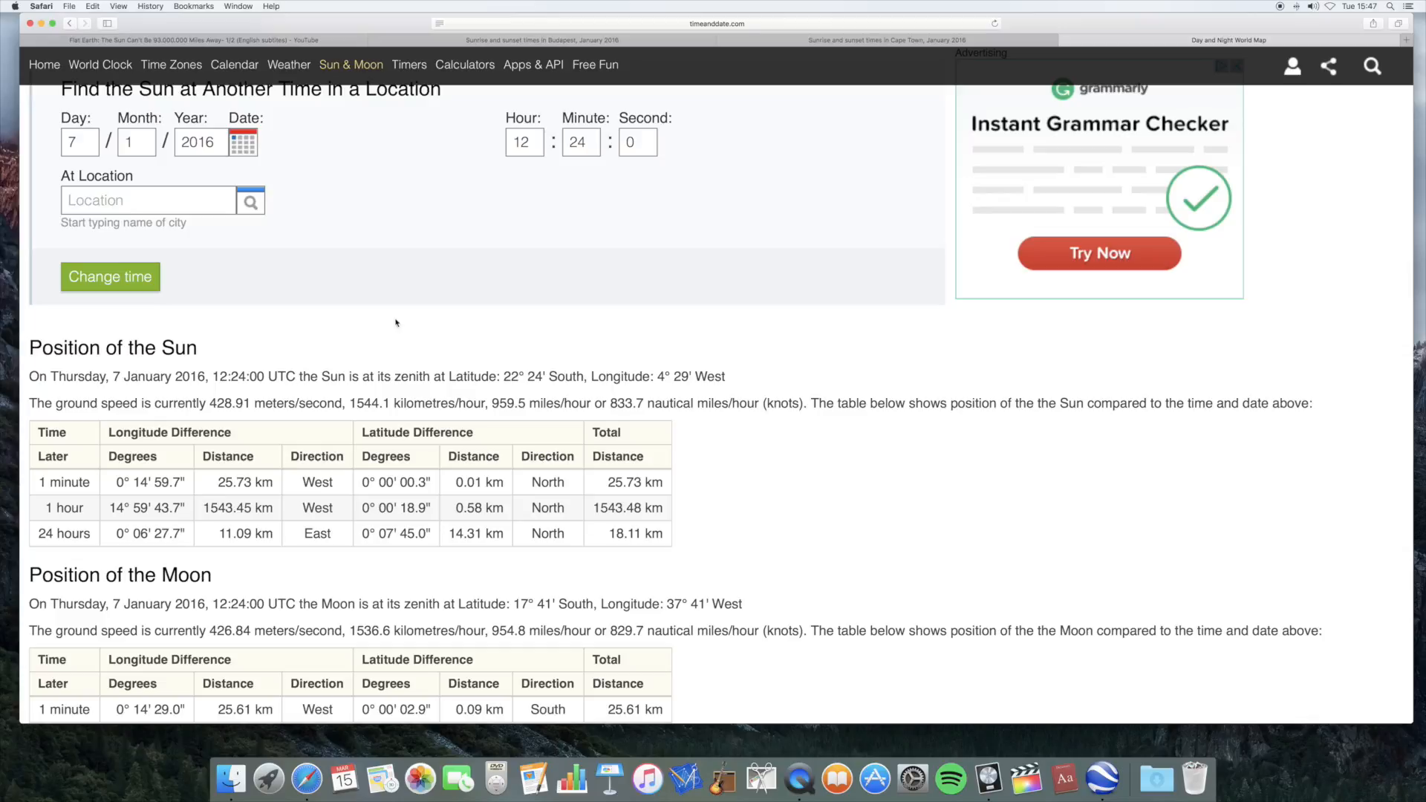
scroll("down", 3)
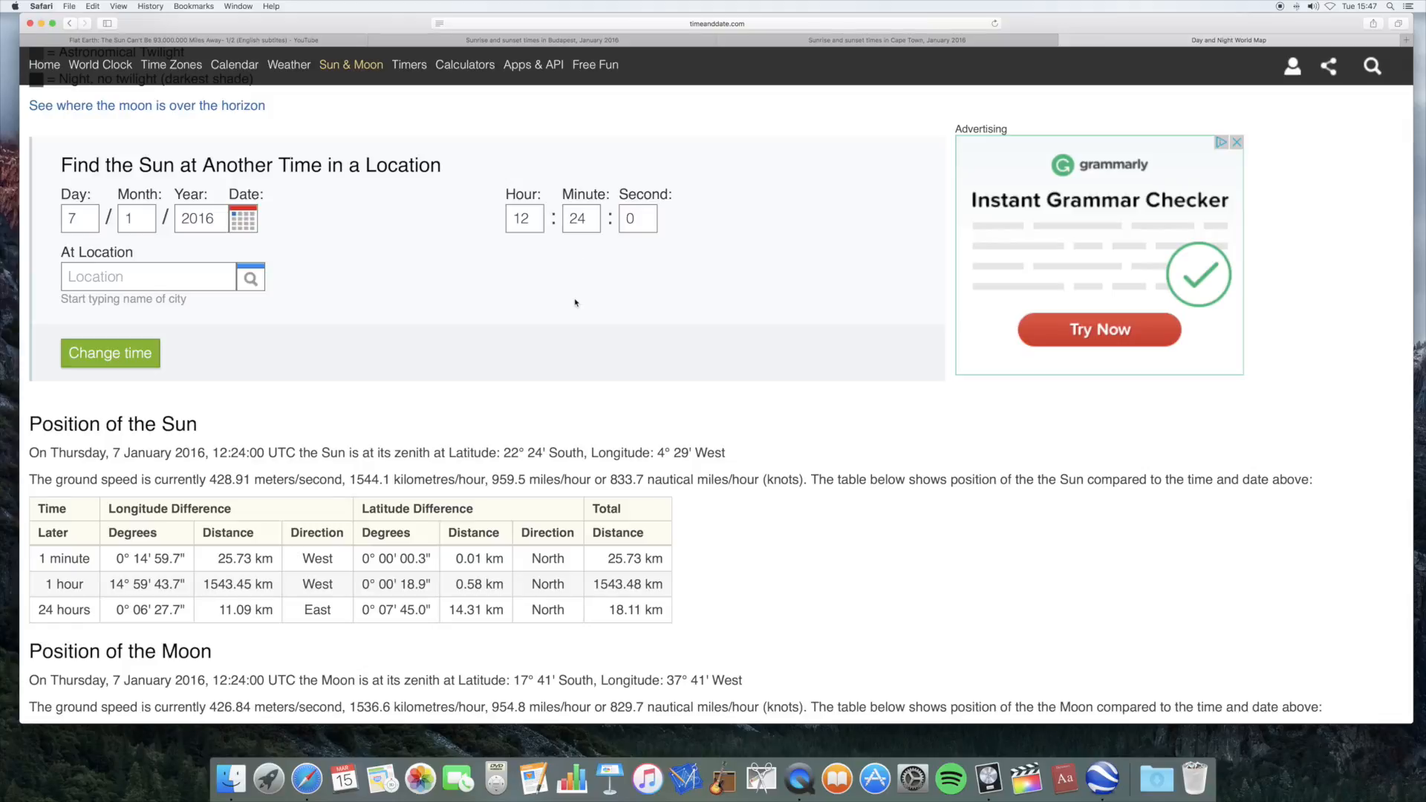
scroll("down", 3)
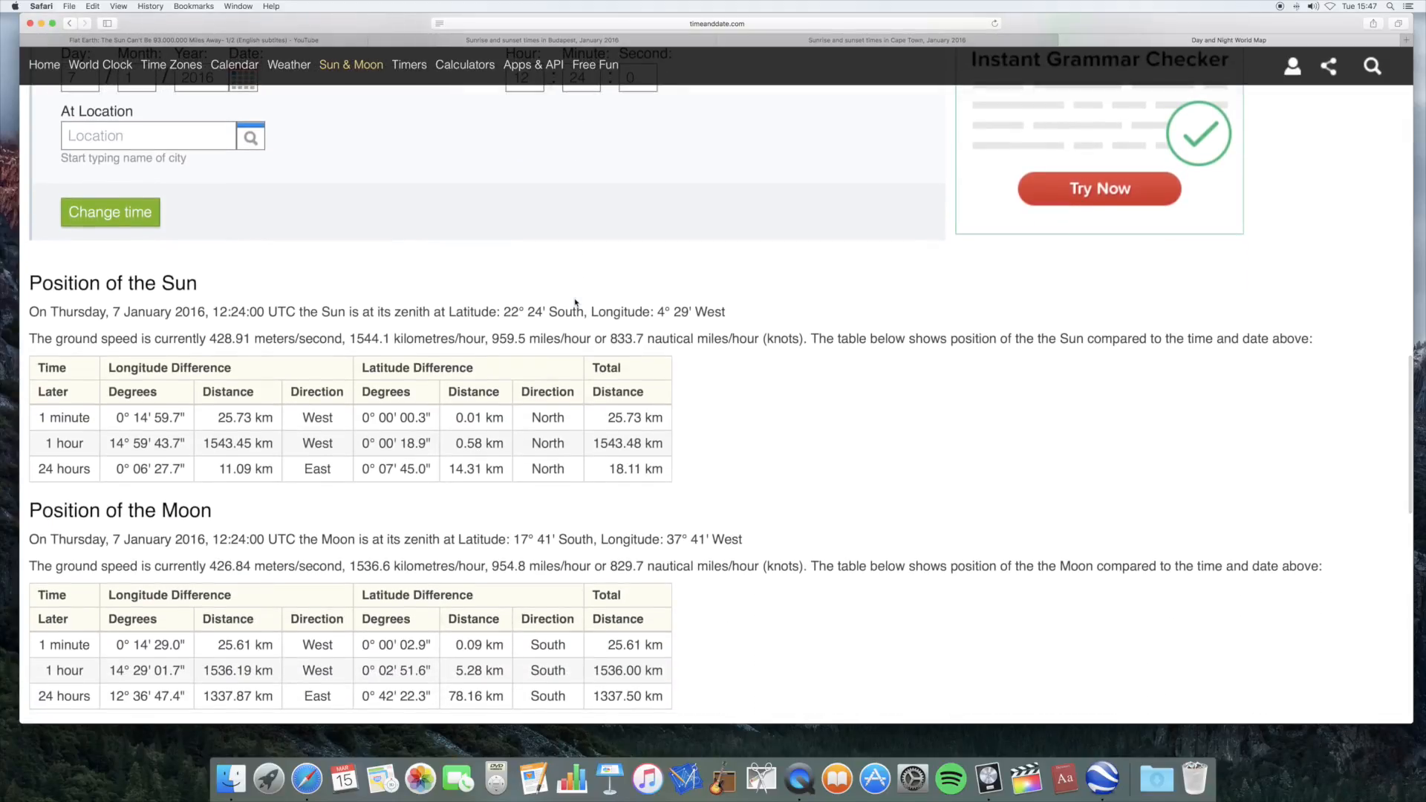
double_click(510, 310)
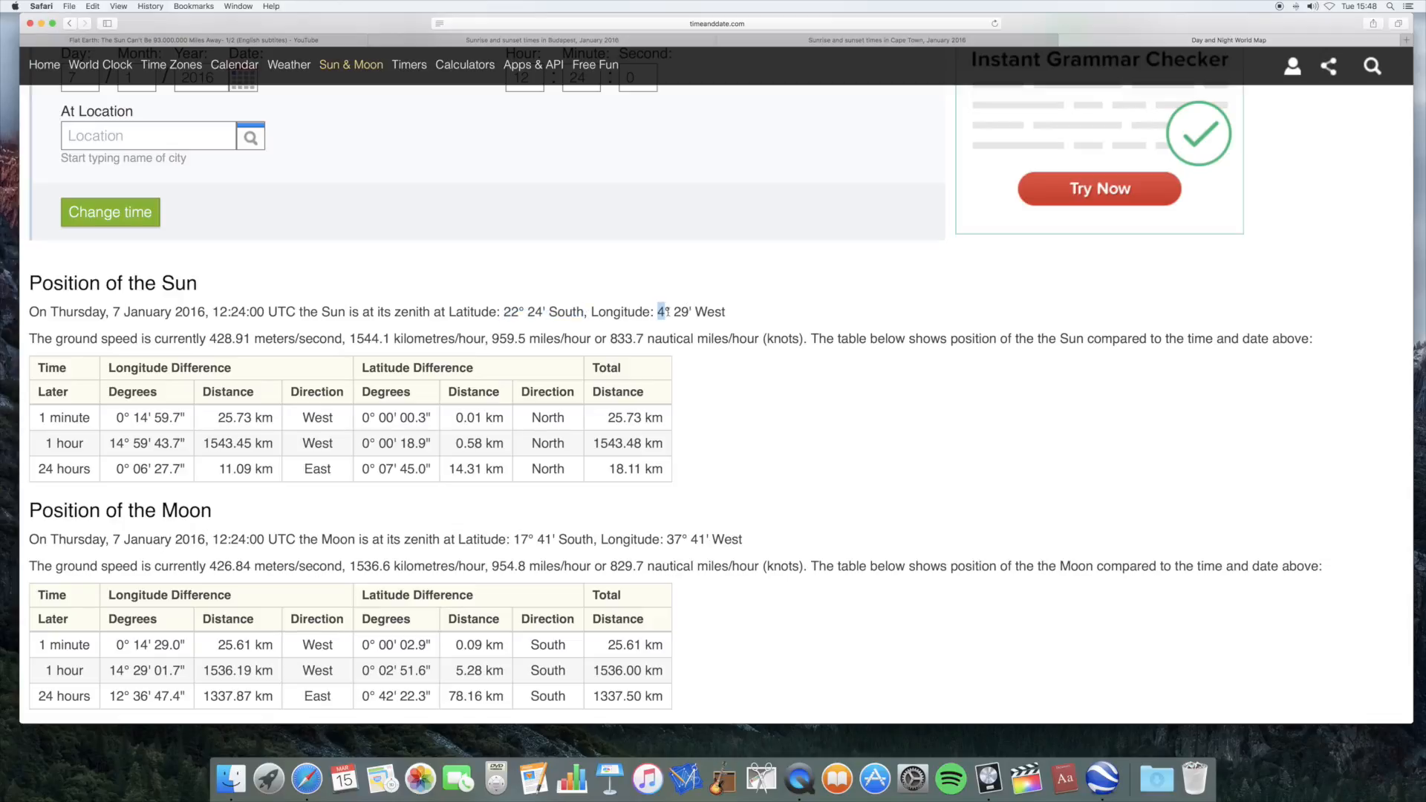
left_click_drag(659, 311, 727, 310)
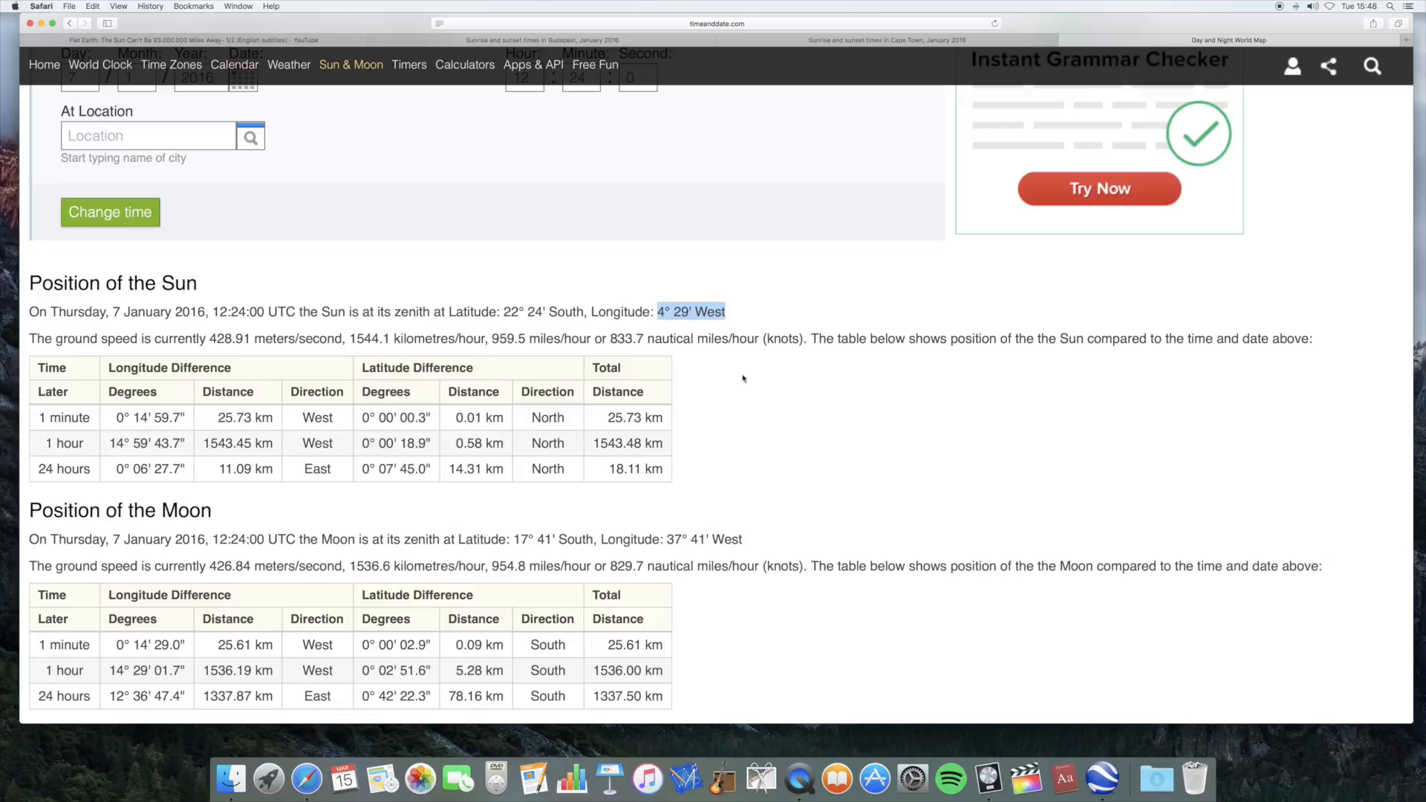
mouse_move(752, 355)
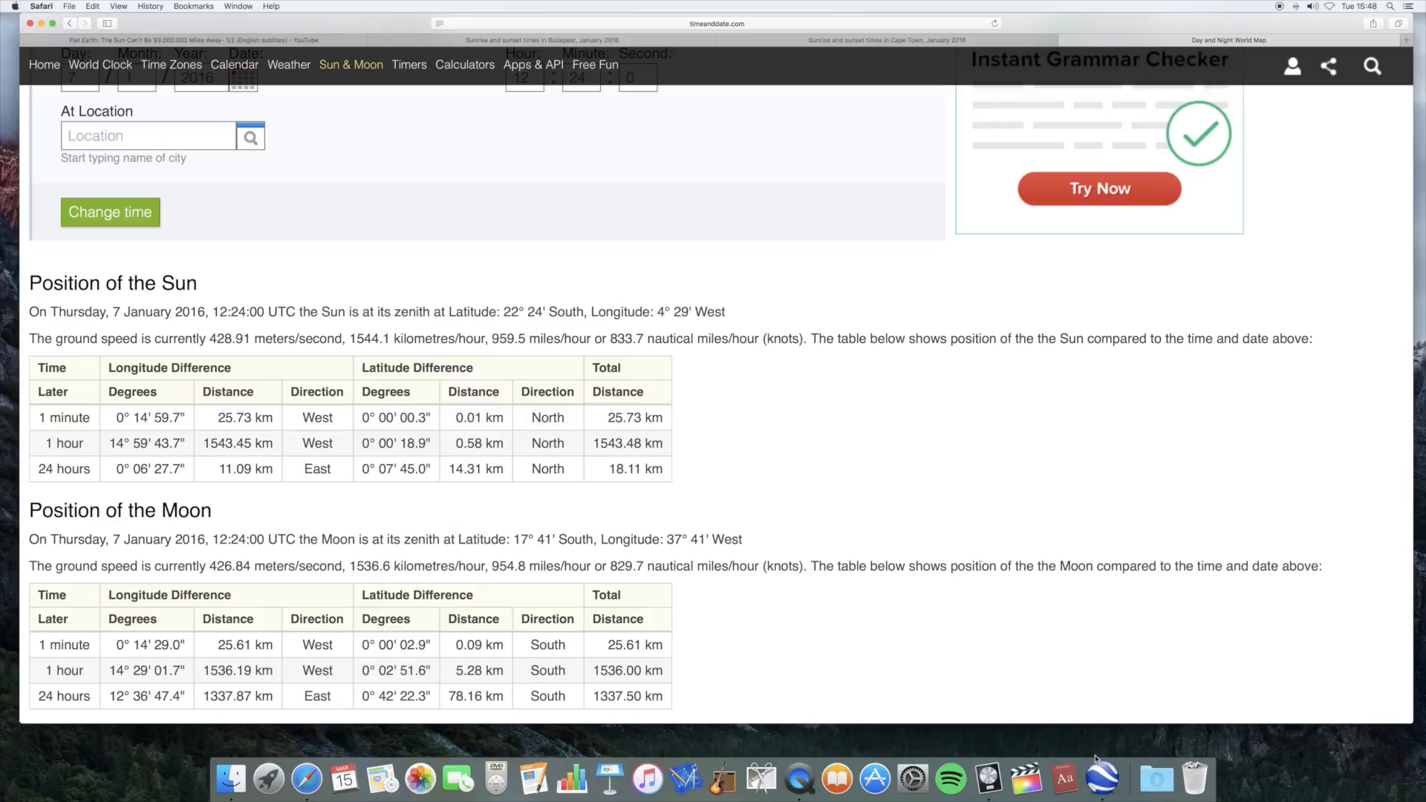
Bring Google Earth forward and get the Sun placemark's options from the Places panel
left_click(1104, 780)
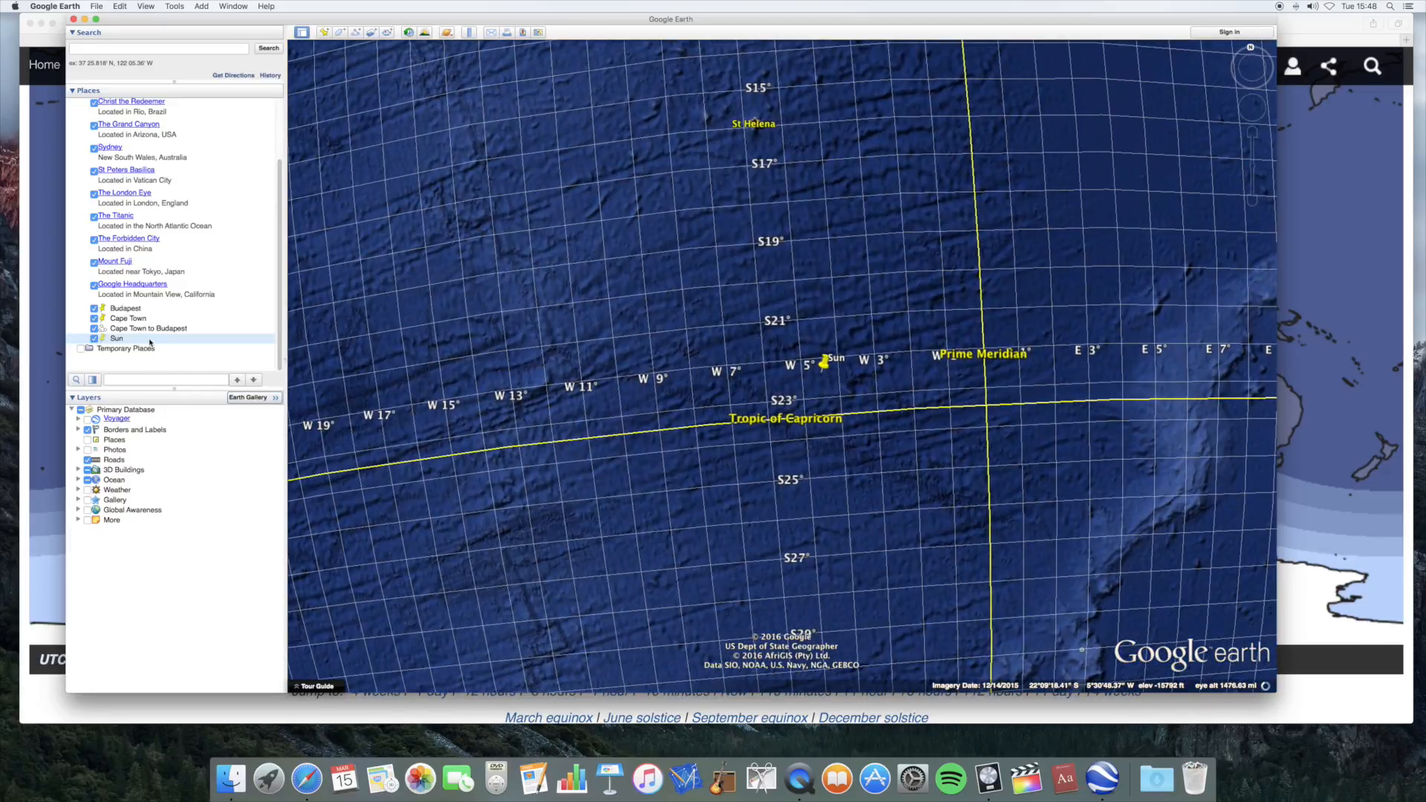
right_click(115, 339)
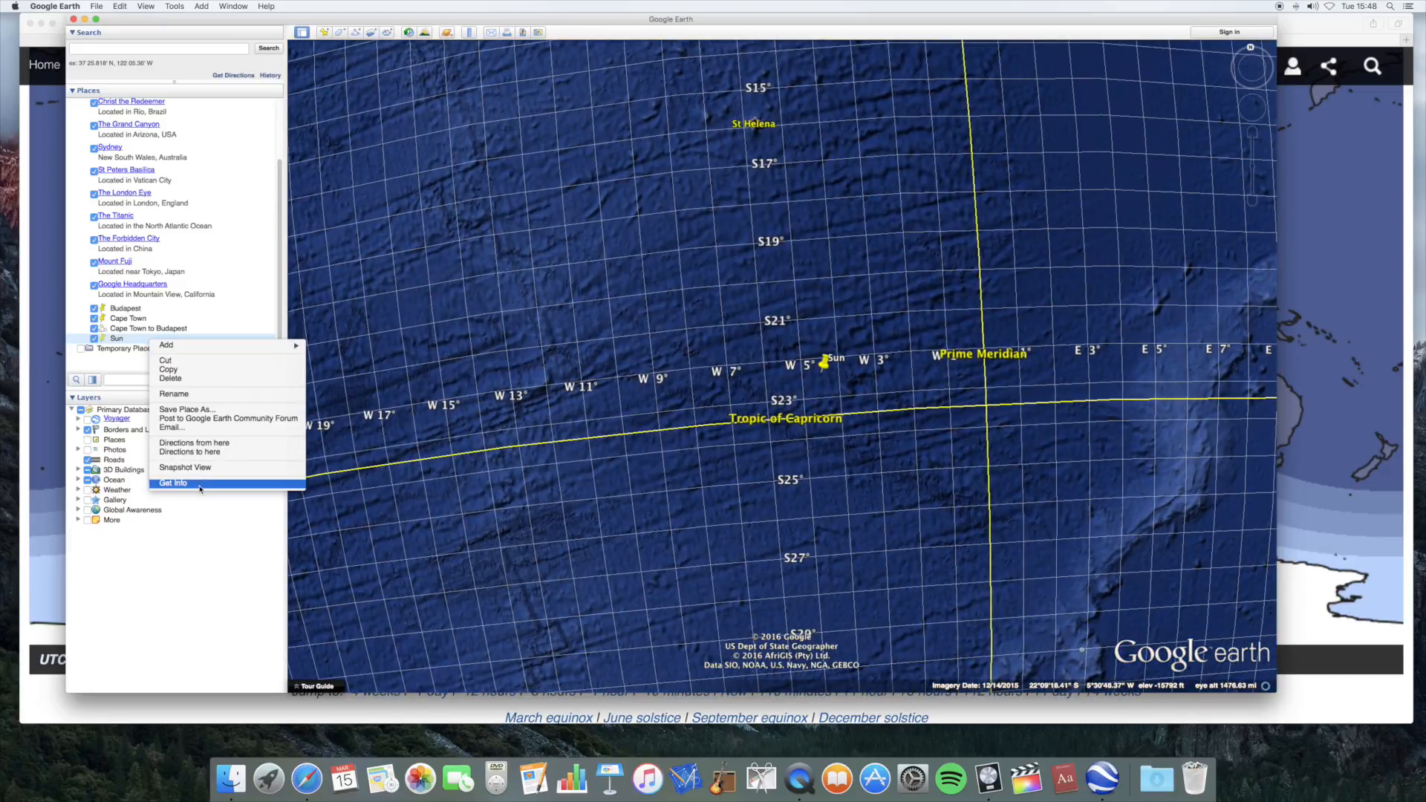
Confirm the Sun placemark at 22°25'60"S, 4°29'W in its properties and accept
left_click(172, 483)
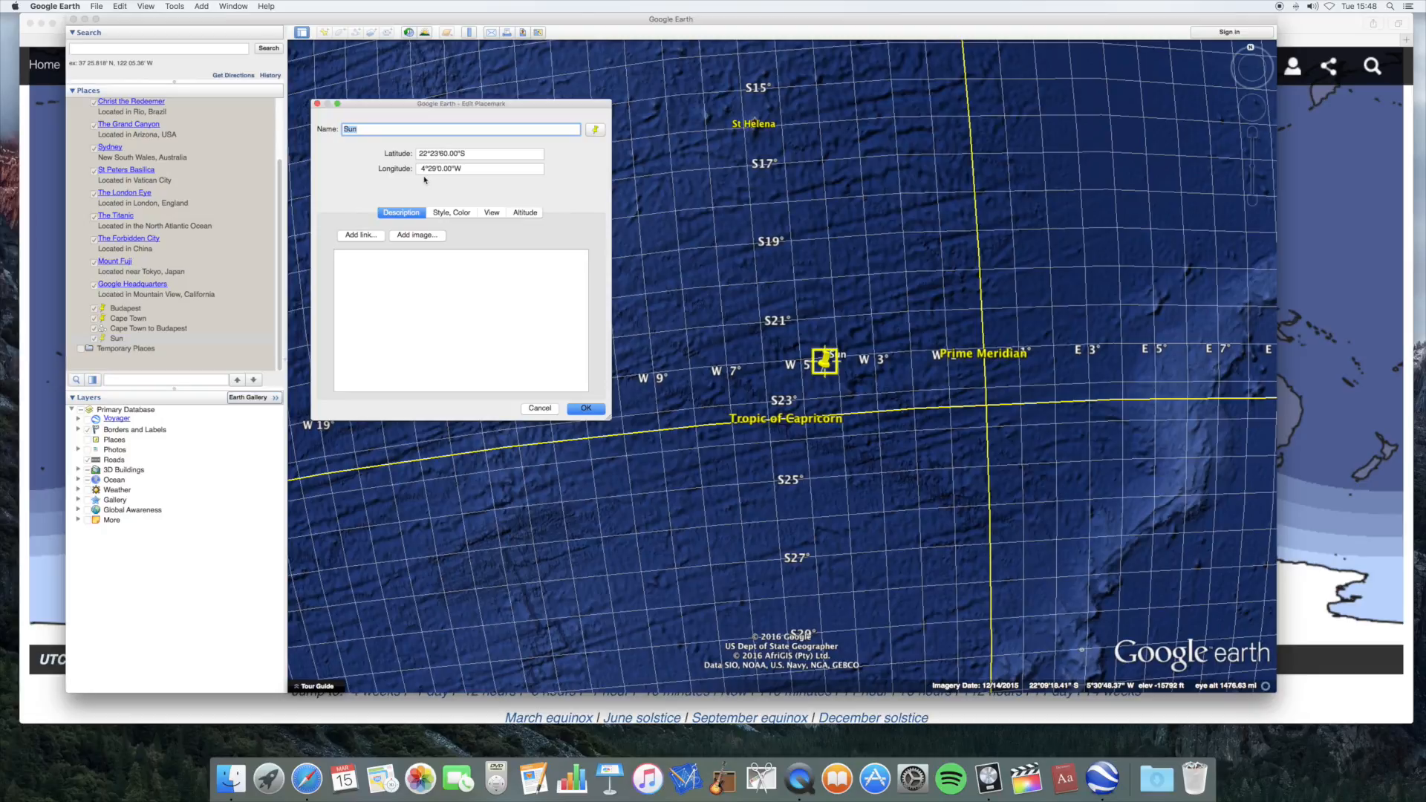
mouse_move(468, 172)
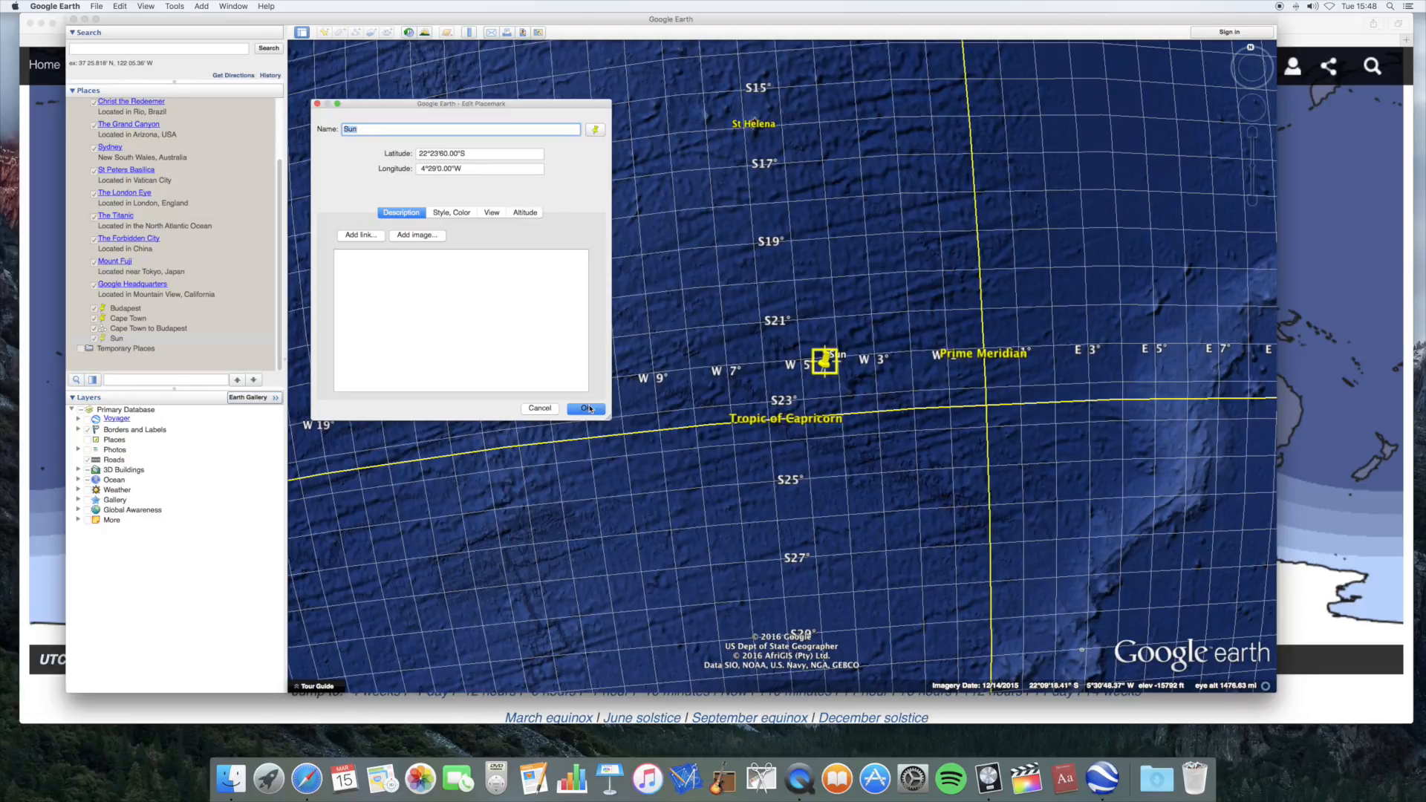
left_click(585, 407)
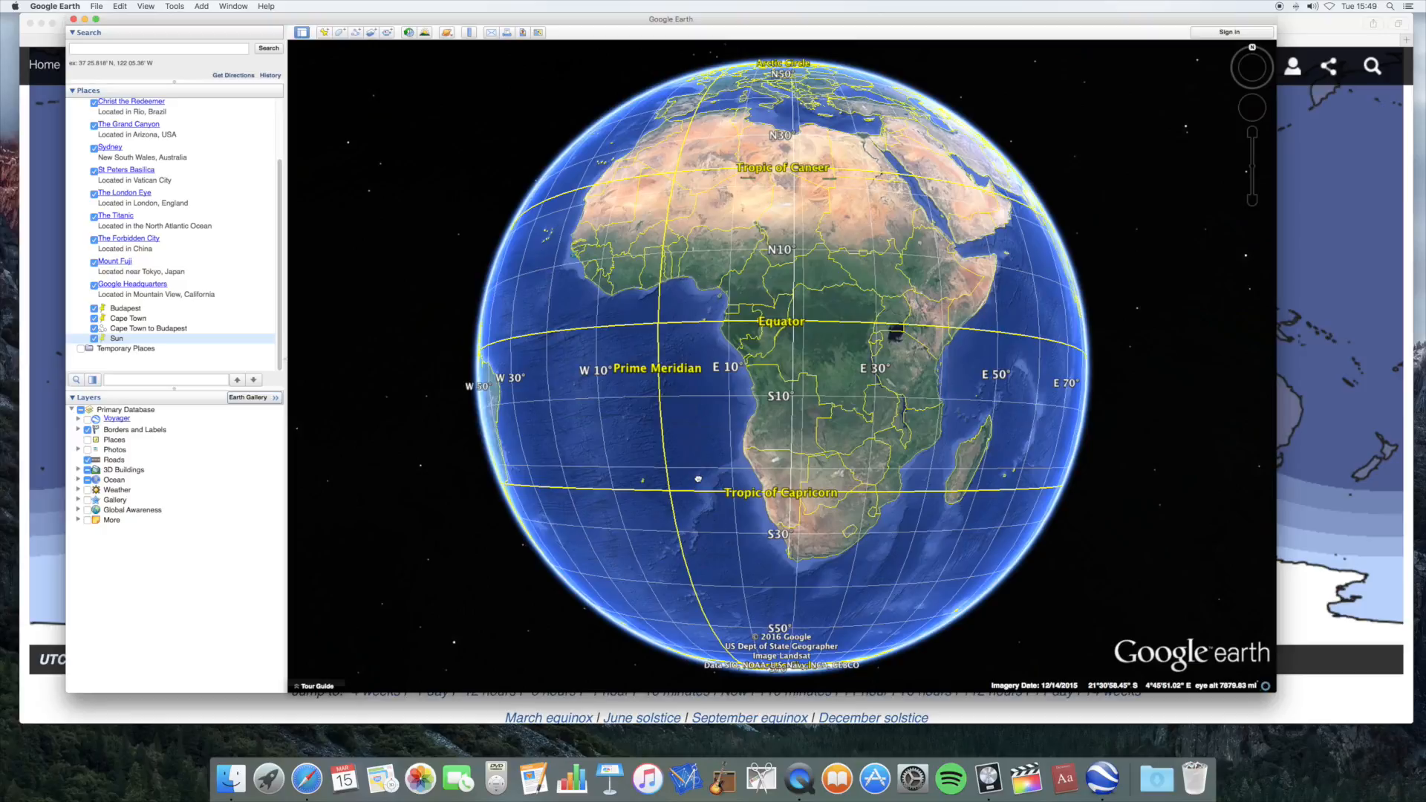
mouse_move(698, 477)
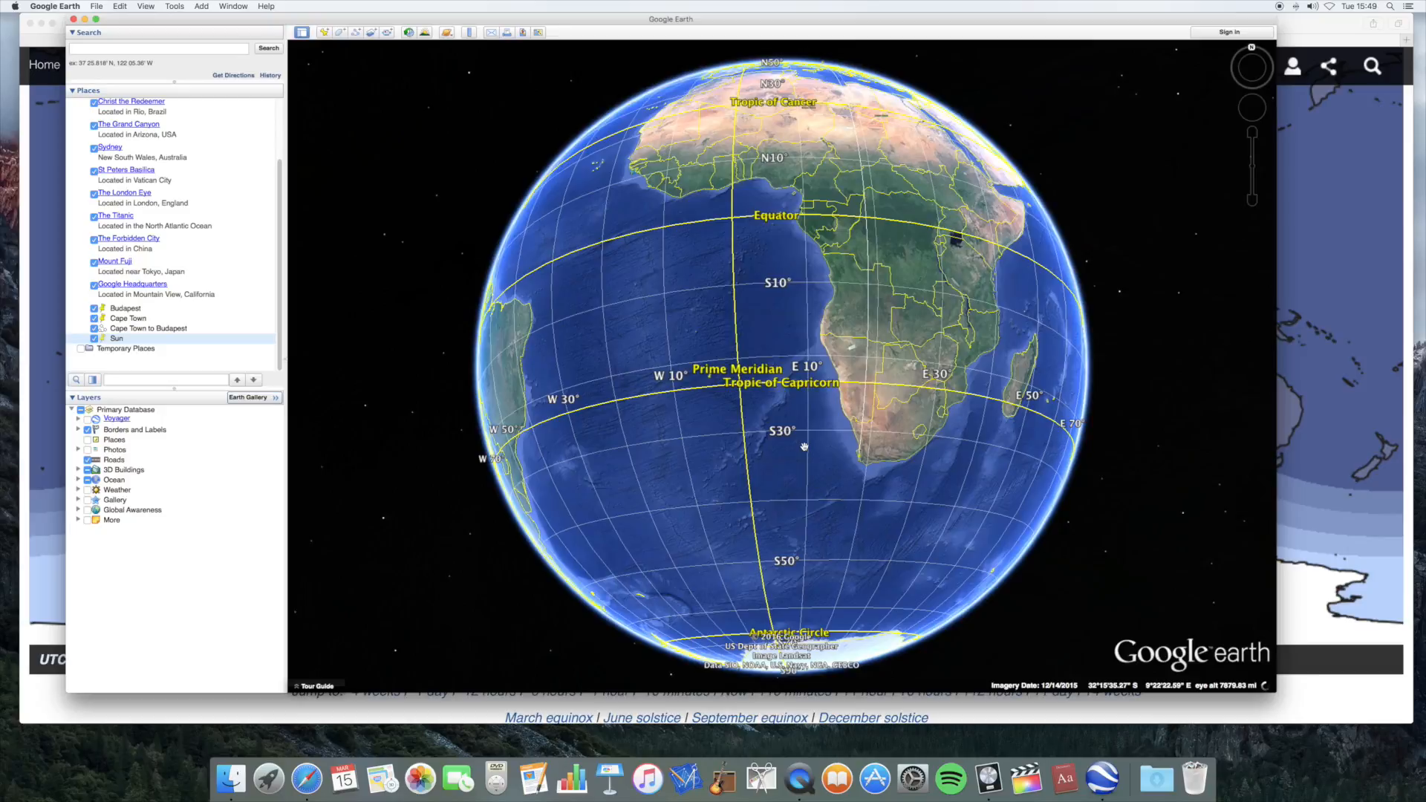
Zoom to the South Atlantic showing the Sun placemark and Cape Town, ready for the Ruler
scroll("down", 3)
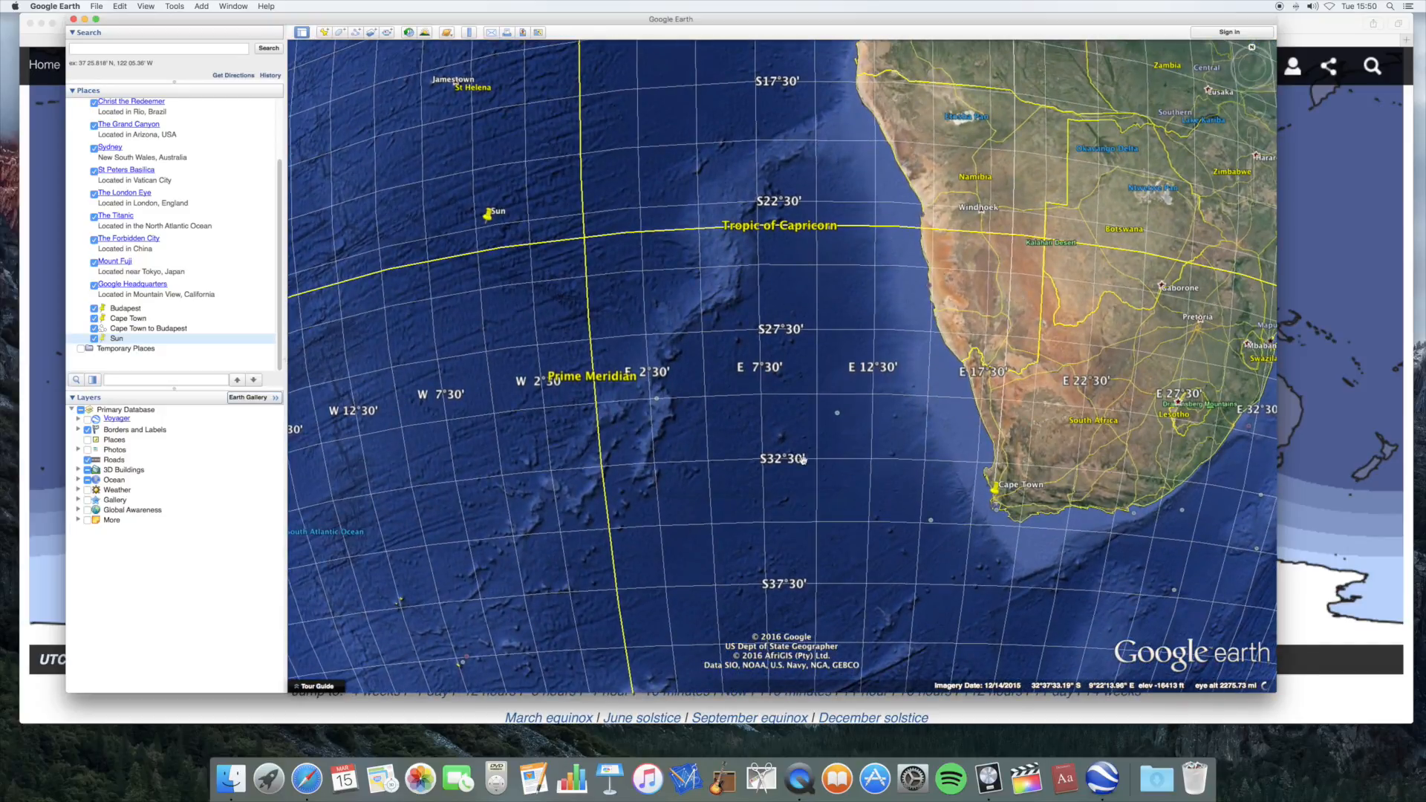
left_click(468, 31)
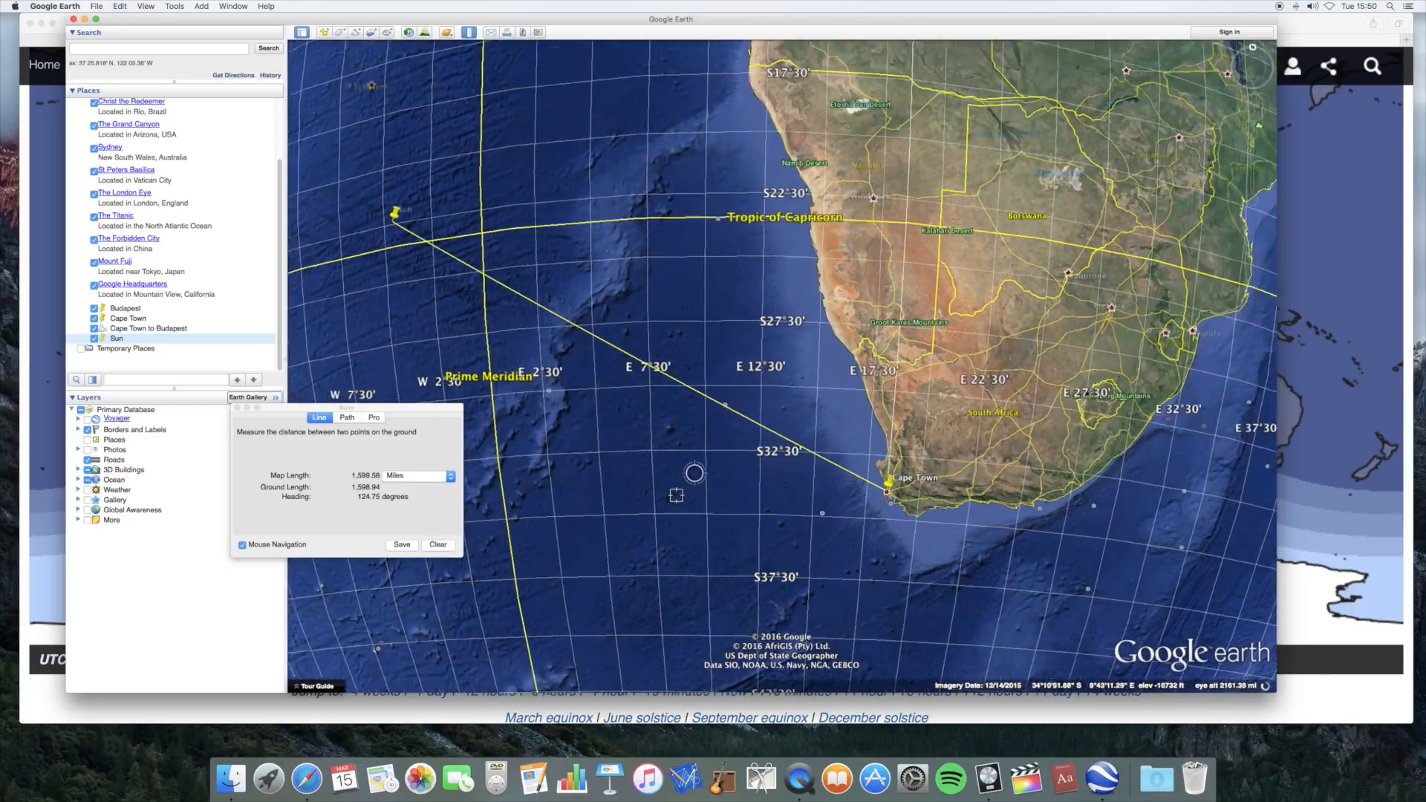
Read the Sun-to-Cape Town ruler line: about 1,599 miles at a 124.75 degree heading
scroll("down", 3)
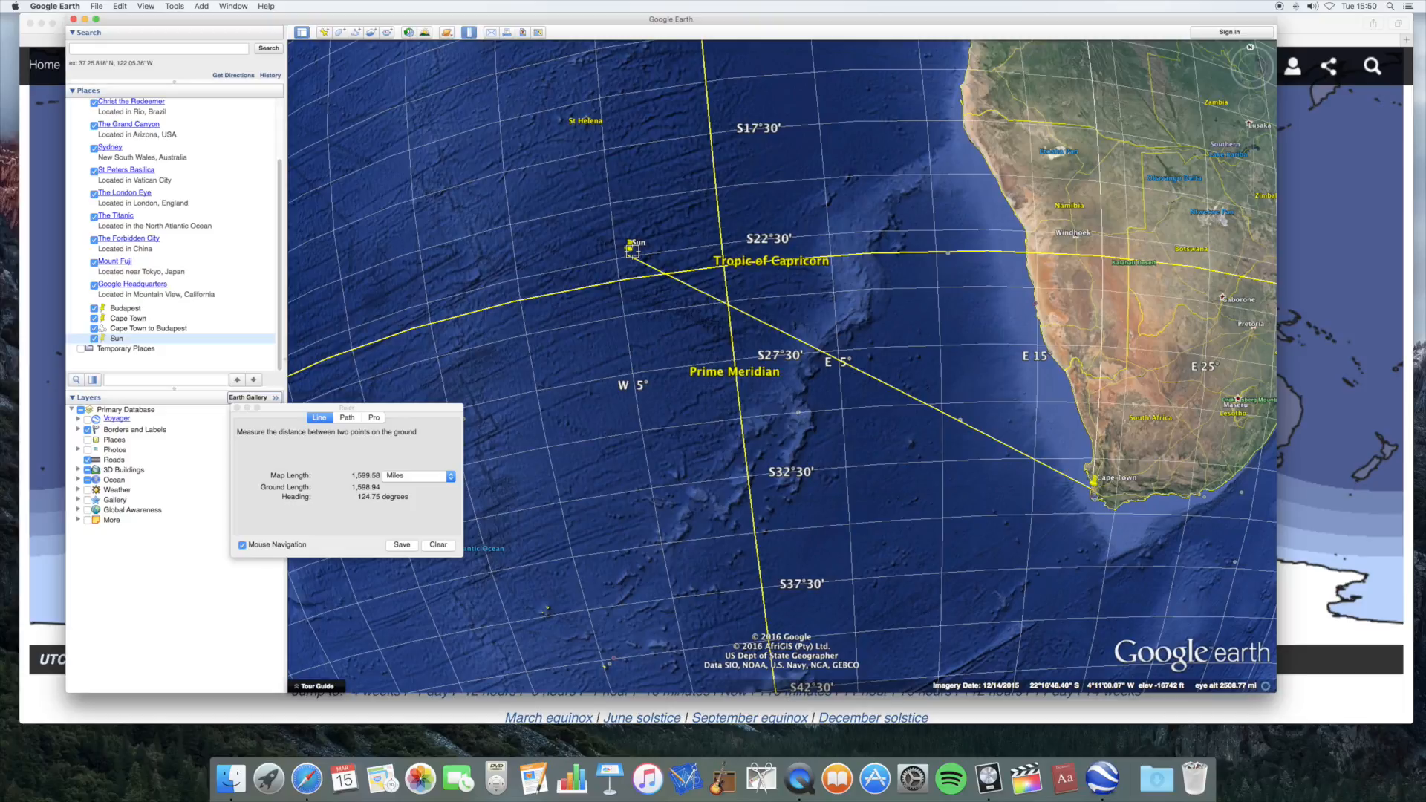
mouse_move(825, 416)
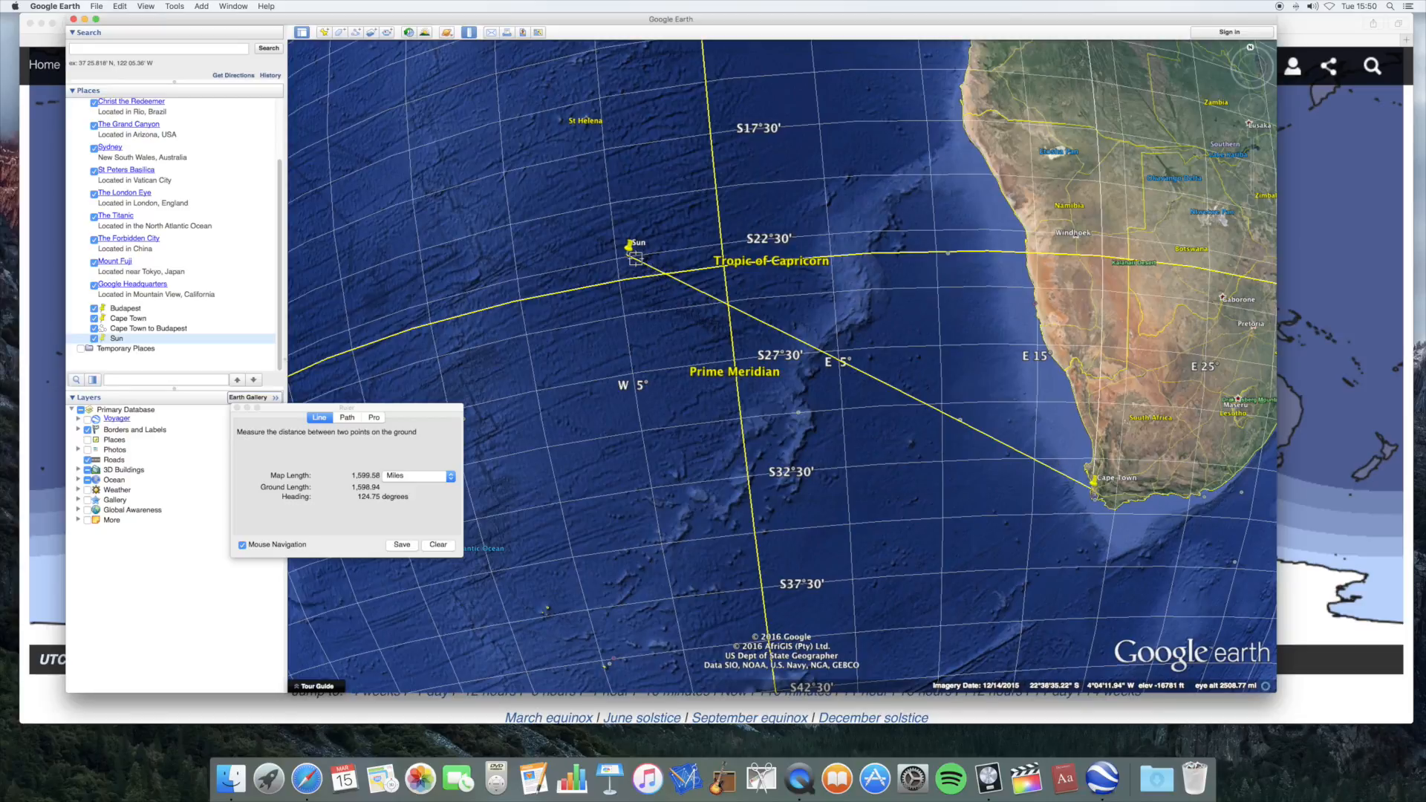
mouse_move(655, 280)
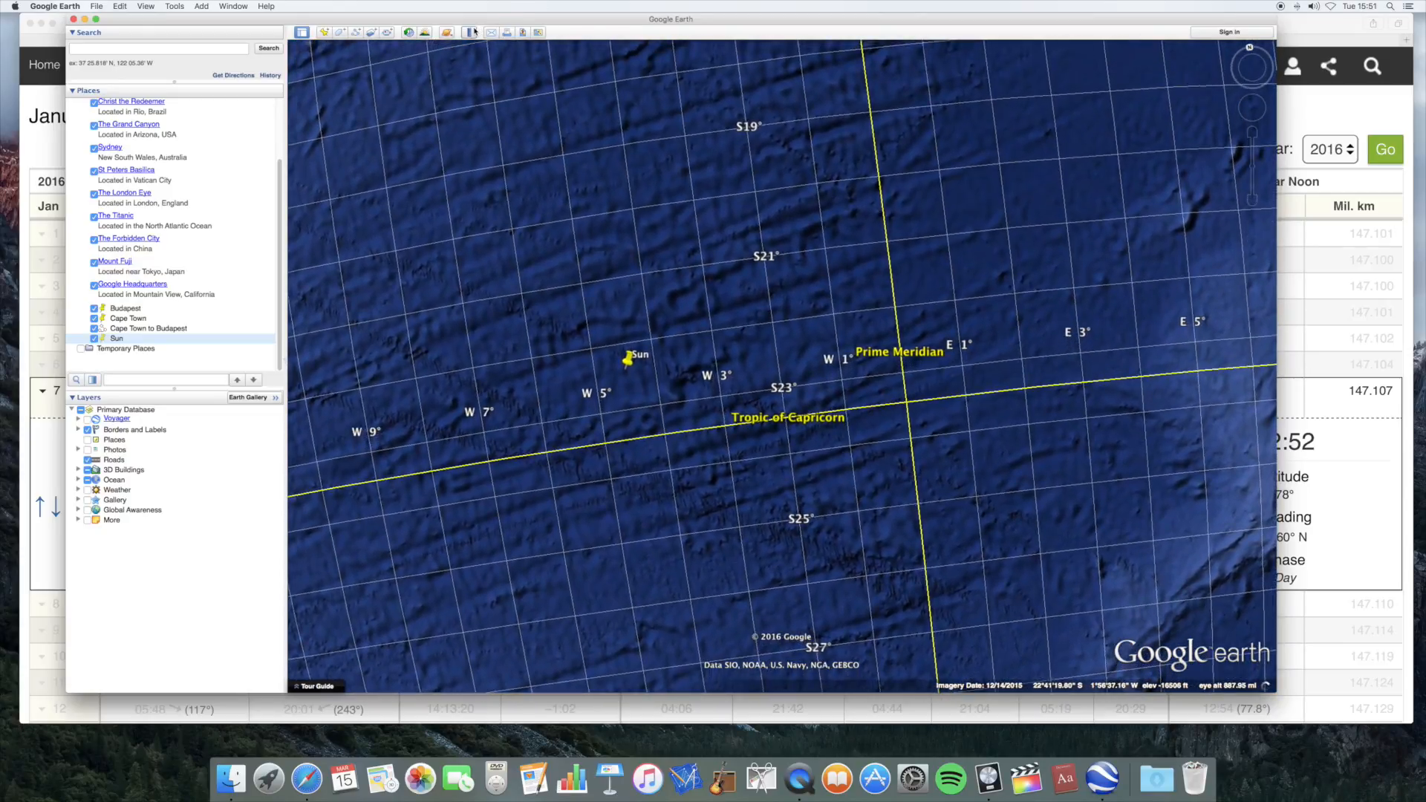
Measure a ruler line from the Sun placemark to Budapest: about 5,028 miles at 16.41 degrees
left_click(469, 31)
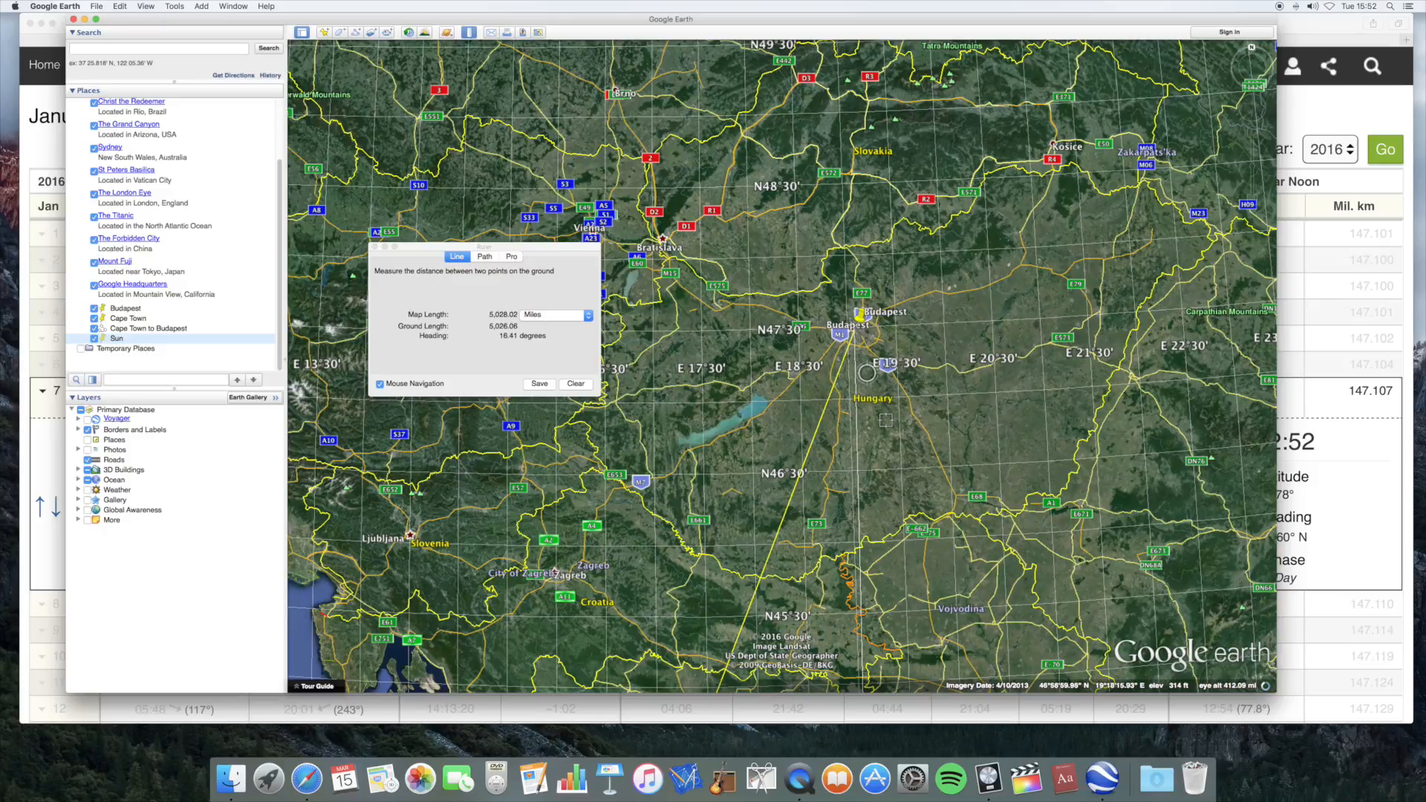
scroll("down", 3)
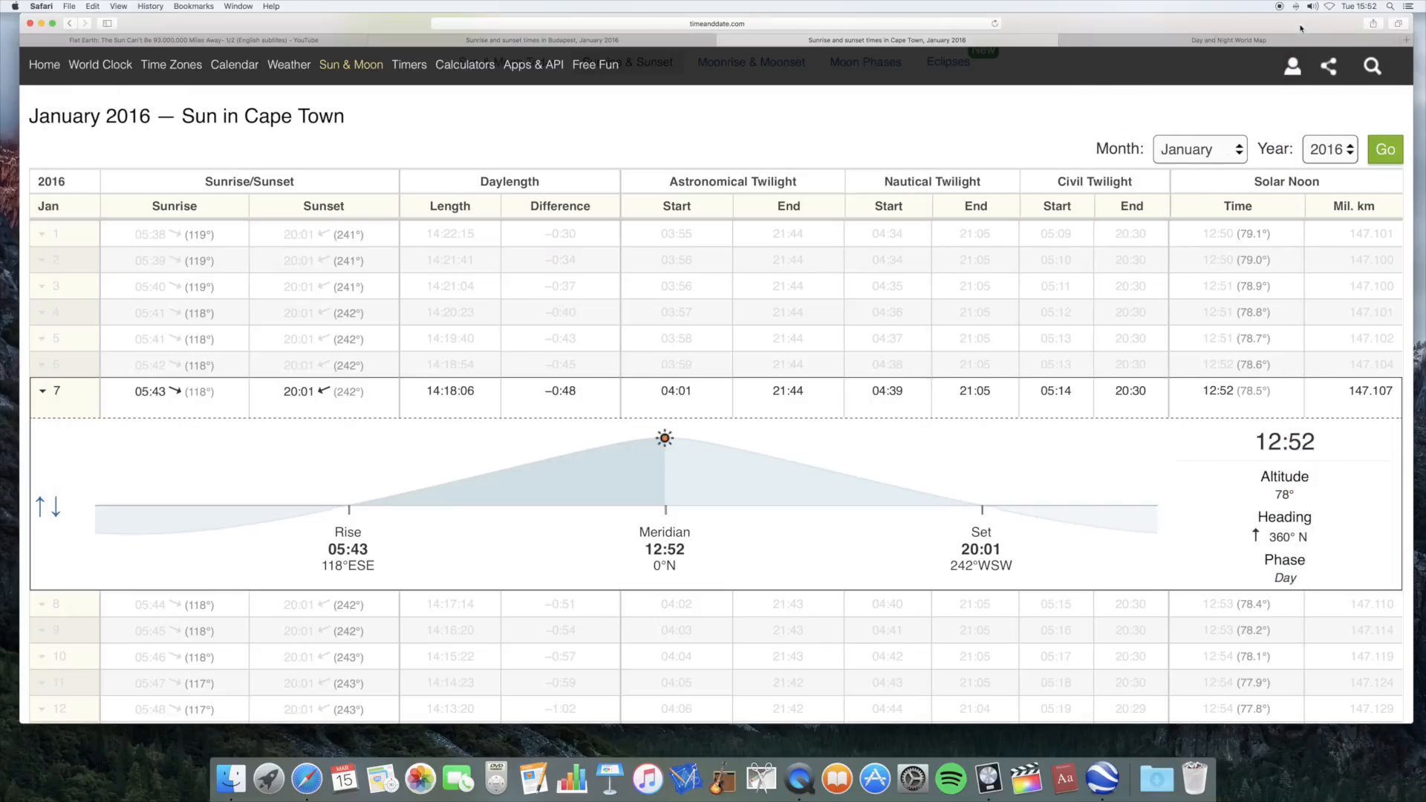
View Cape Town's 7 January 2016 noon sun altitude of 78° in the timeanddate table
scroll("down", 3)
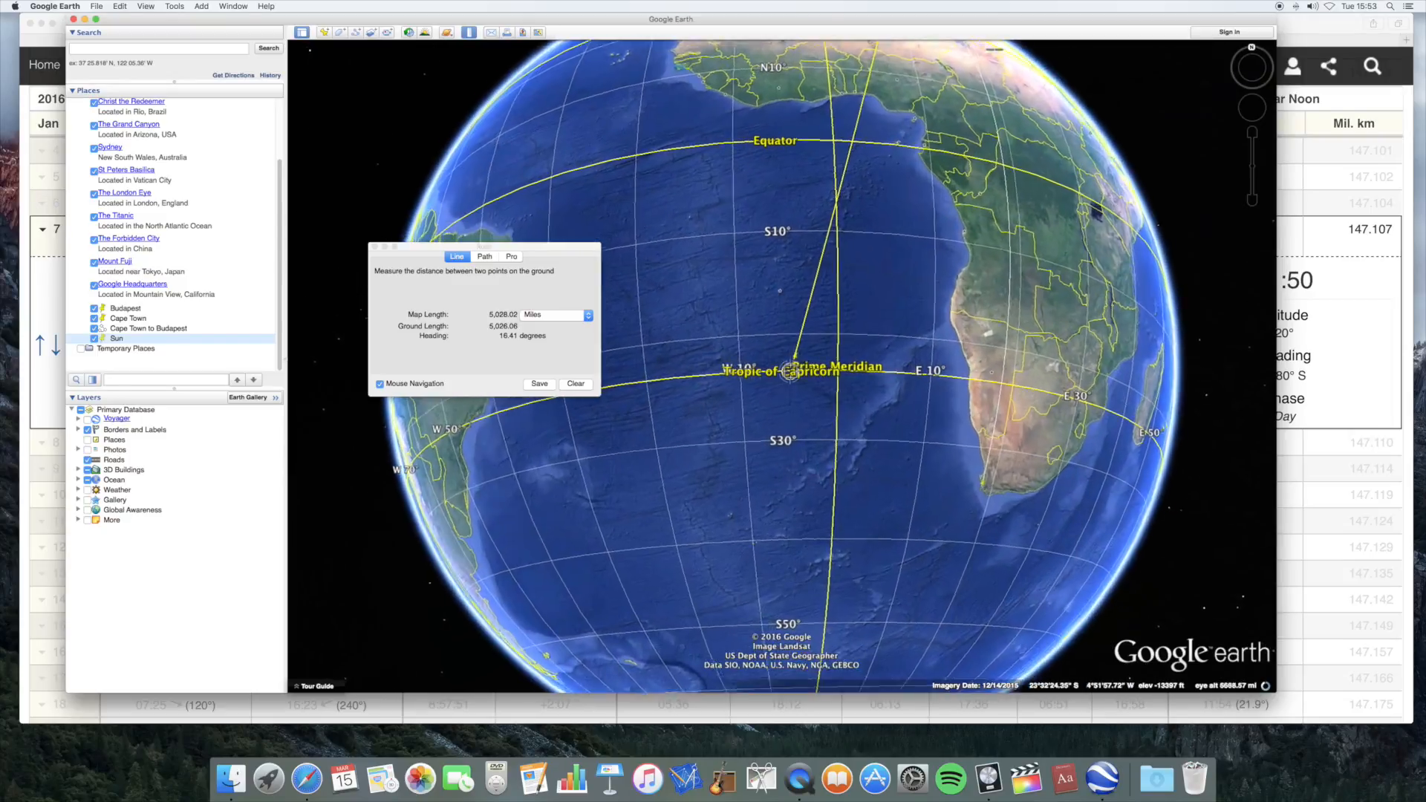
scroll("down", 3)
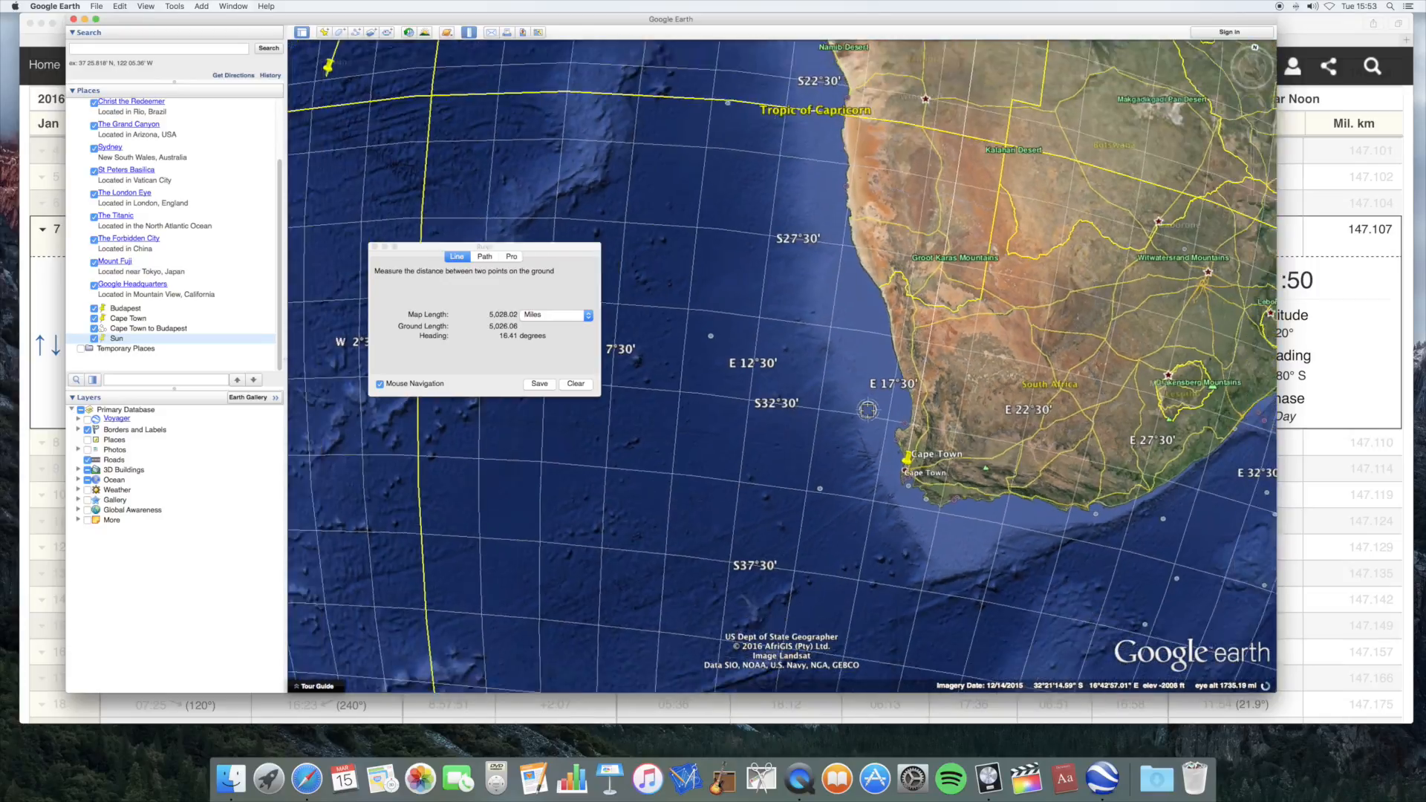
scroll("down", 3)
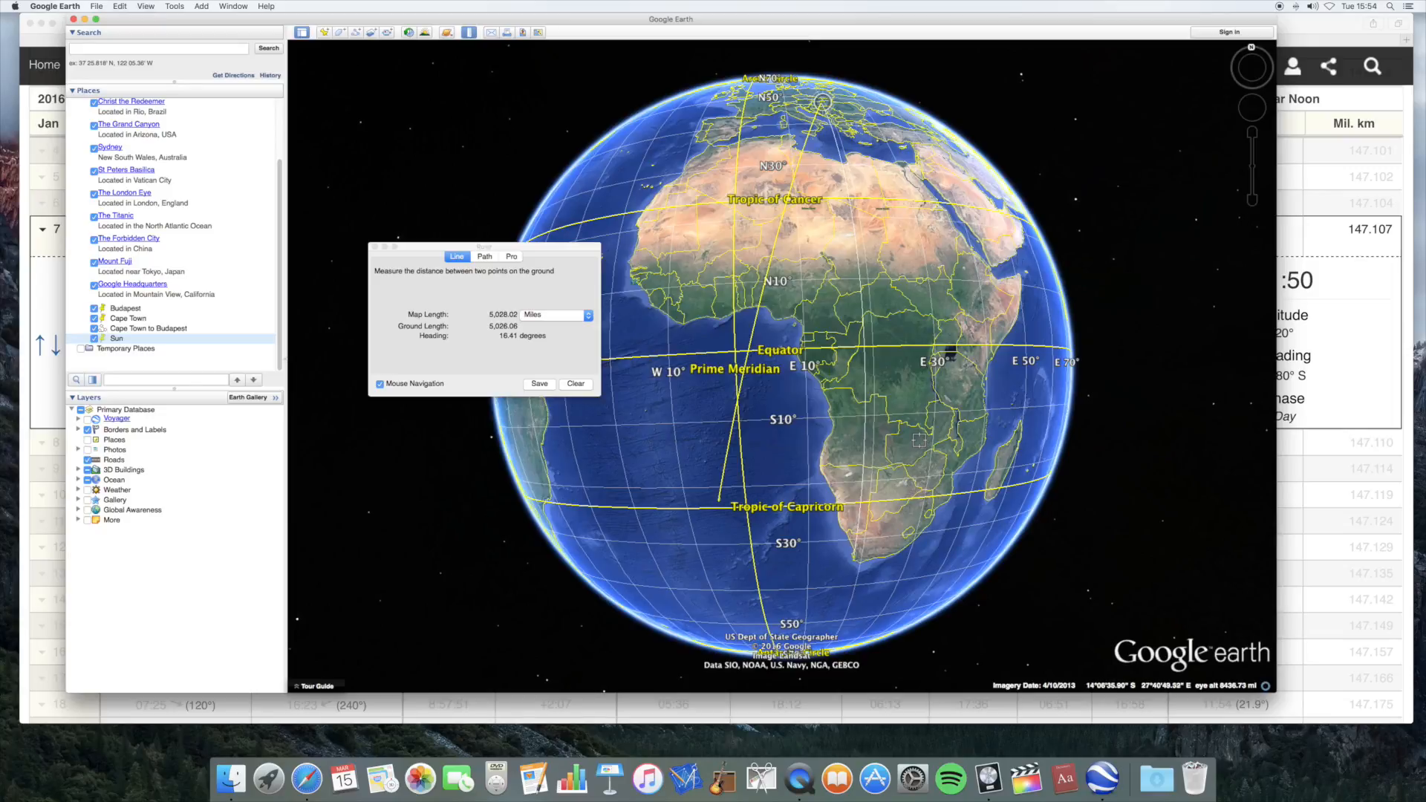
scroll("down", 3)
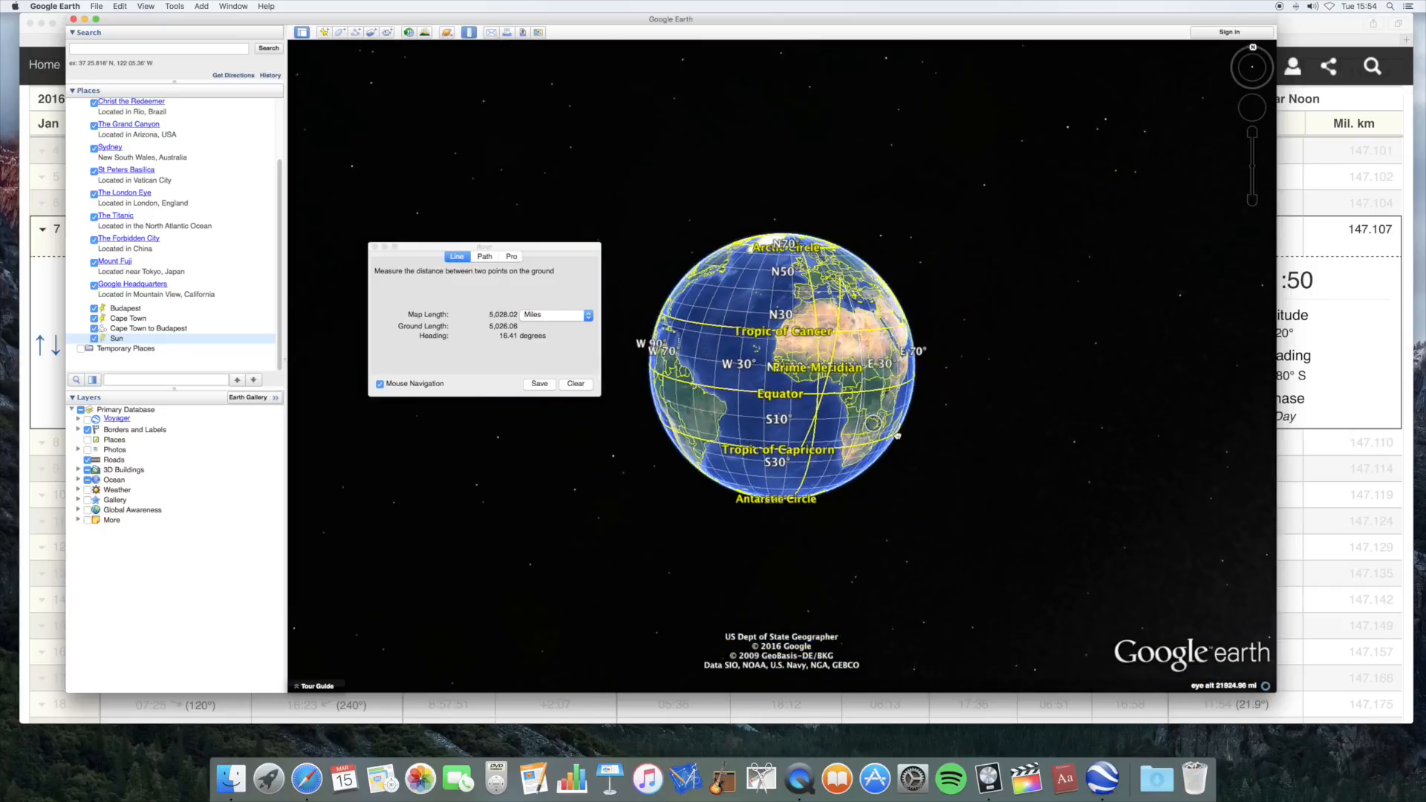